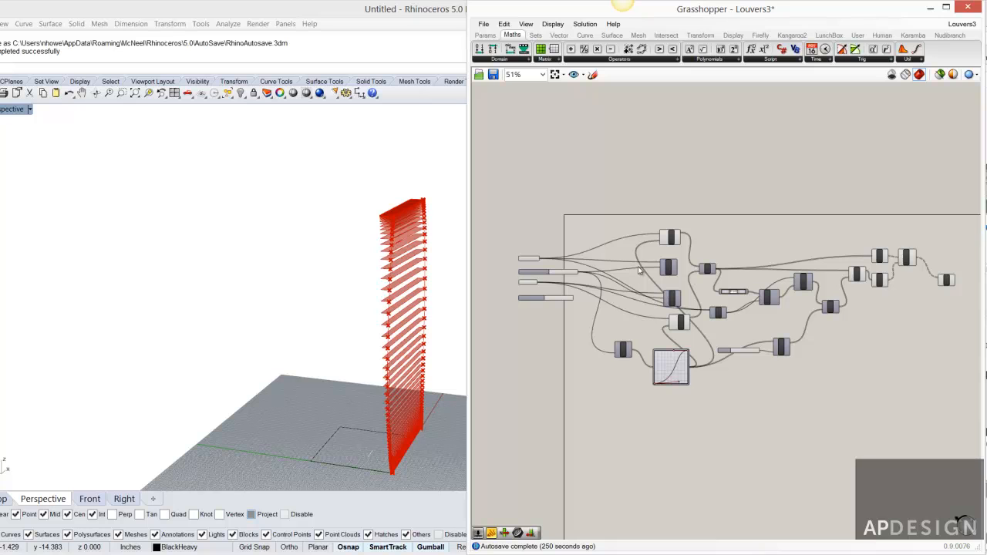
mouse_move(681, 222)
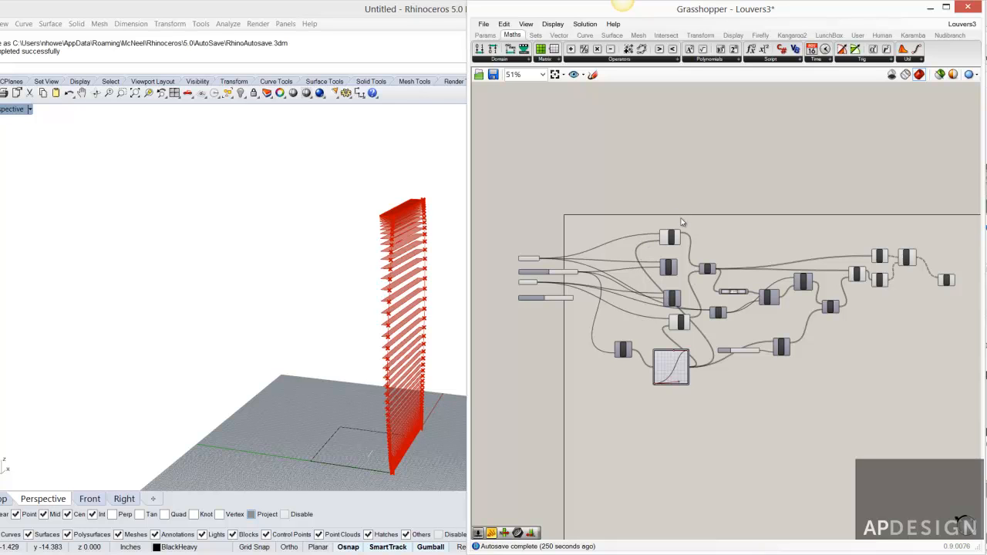
mouse_move(648, 218)
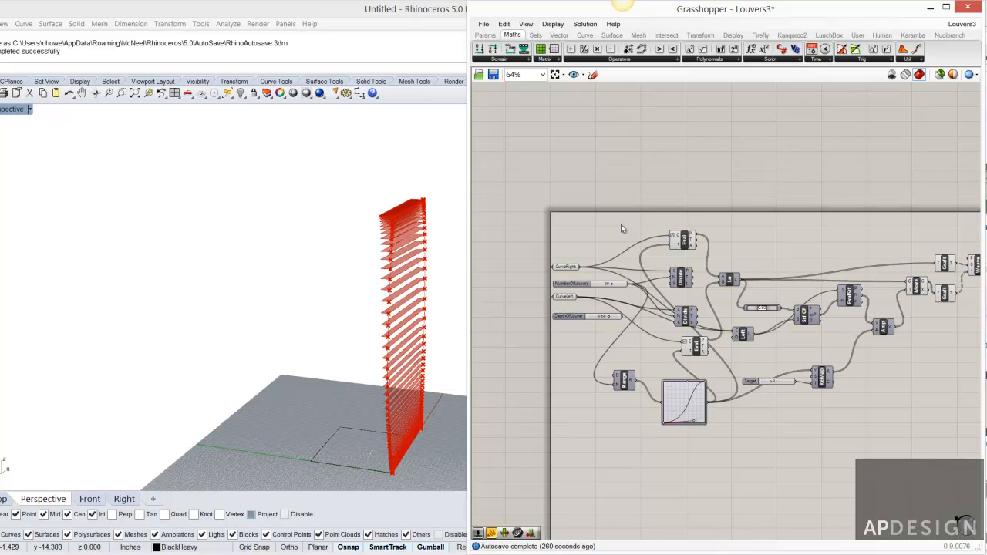
mouse_move(527, 12)
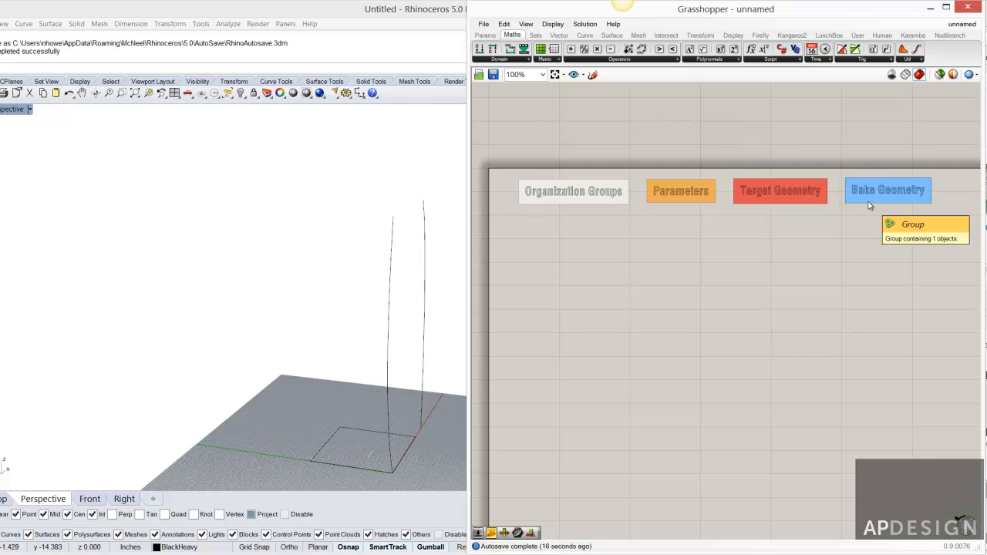
mouse_move(867, 206)
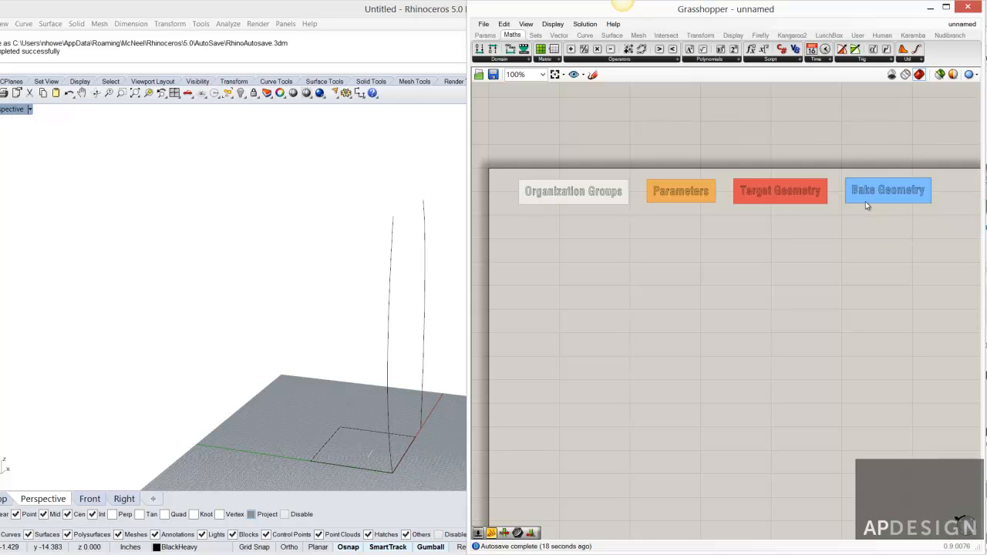
mouse_move(574, 202)
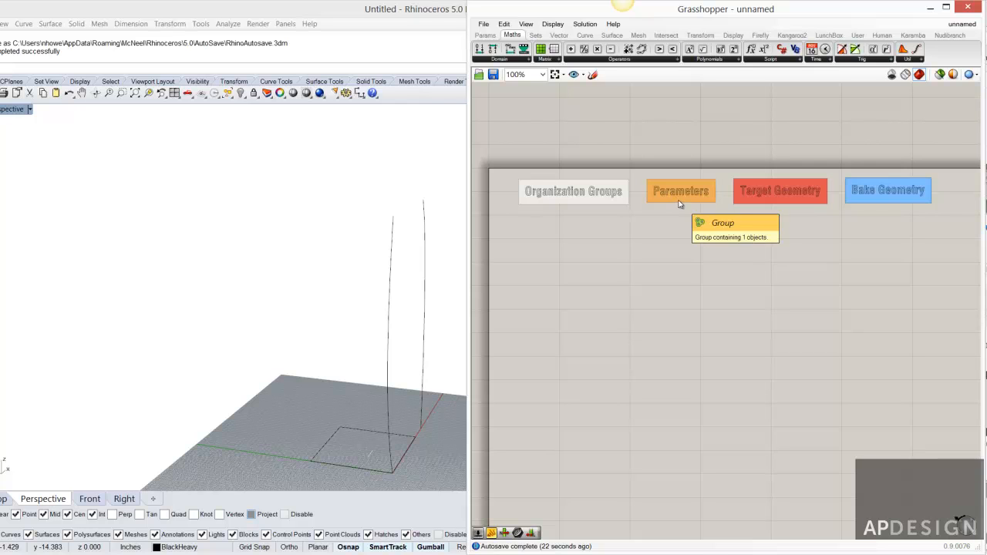
mouse_move(864, 206)
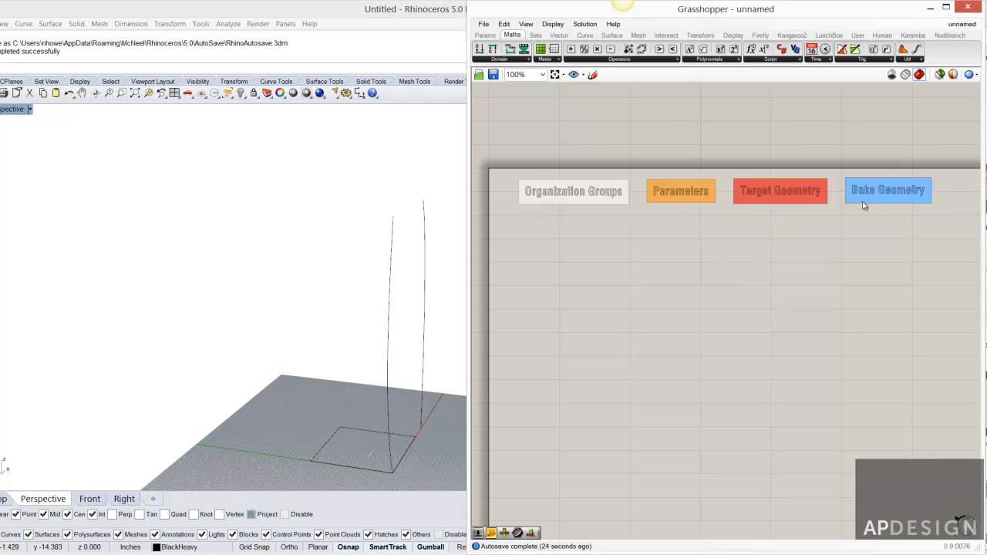
mouse_move(882, 223)
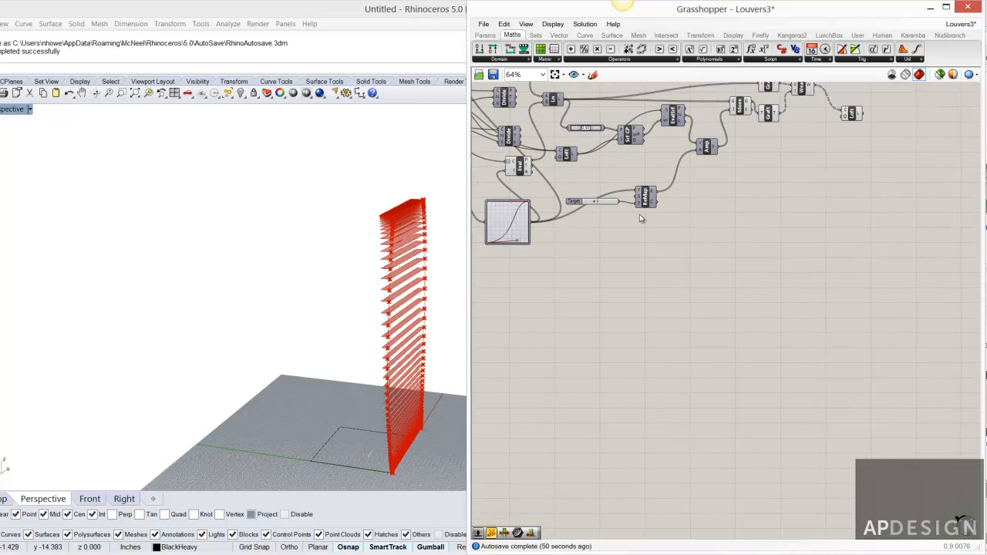
mouse_move(704, 224)
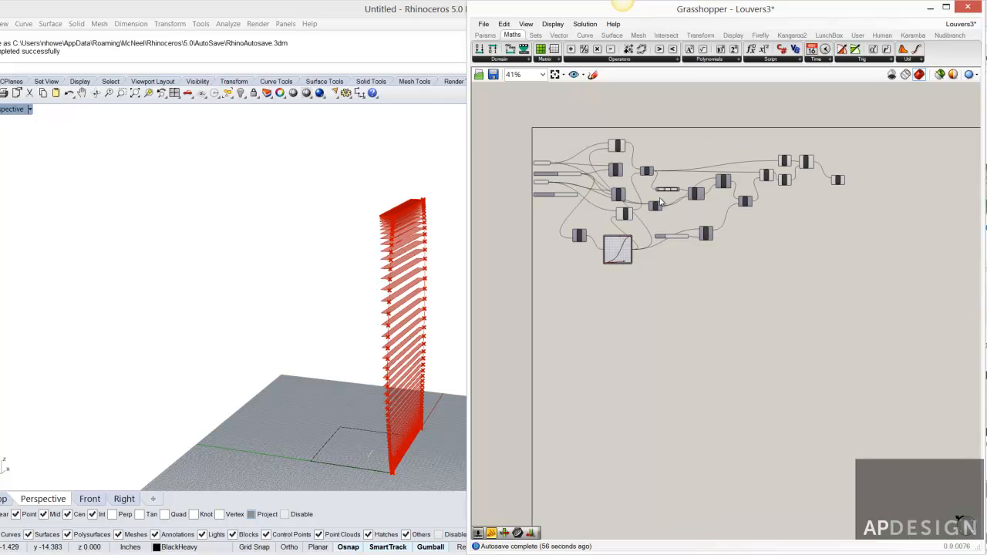
Paste the four coloured label groups into Louvers3 and place them above the components.
left_click(504, 24)
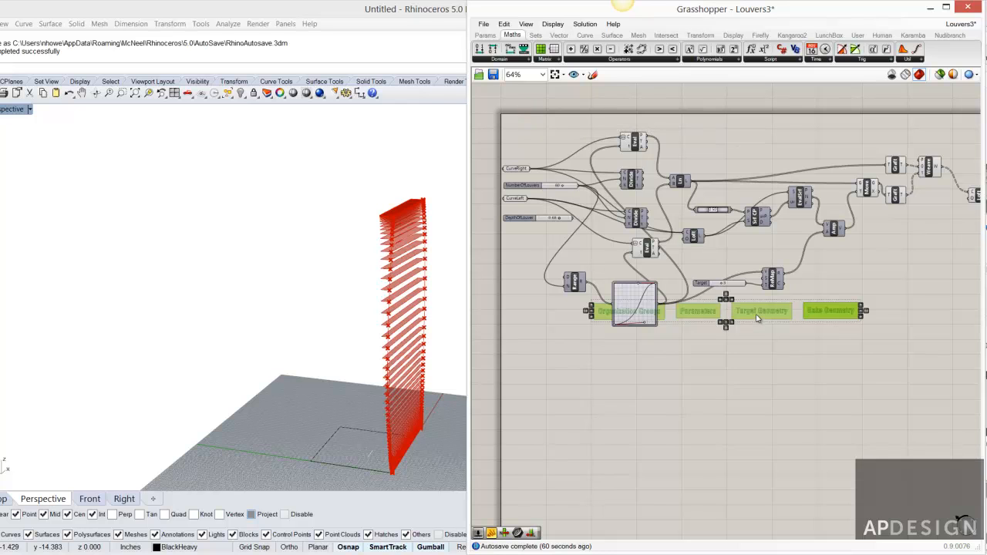
left_click_drag(762, 310, 680, 123)
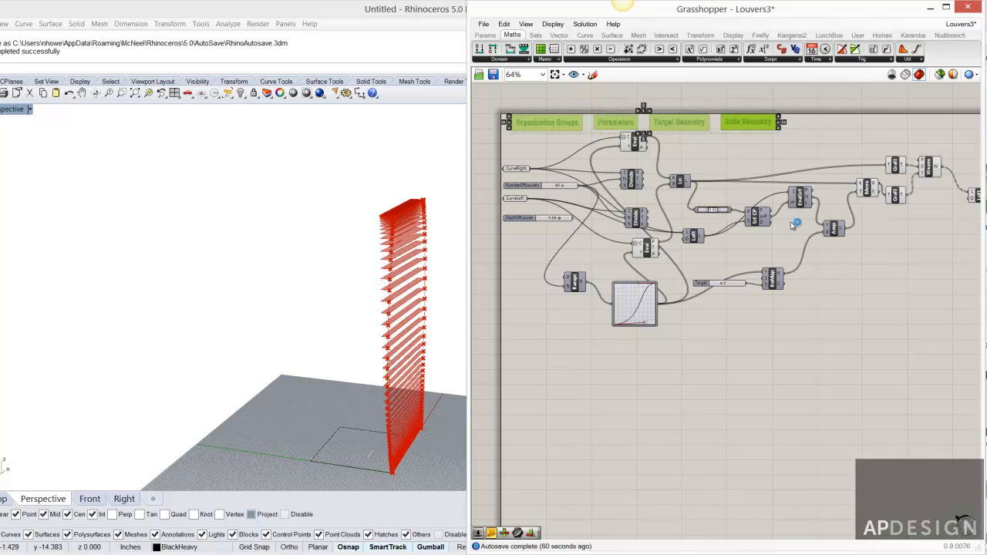
scroll("down", 3)
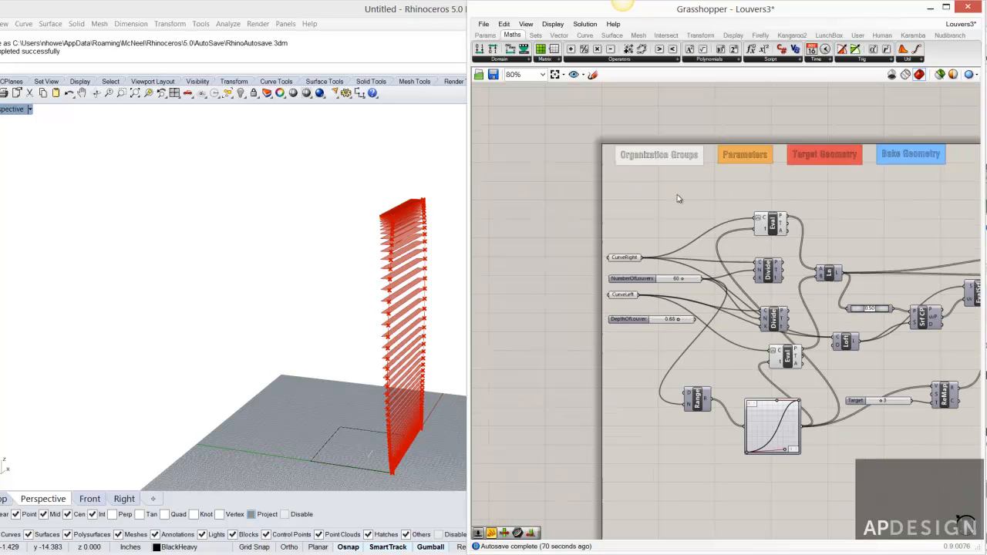
mouse_move(650, 319)
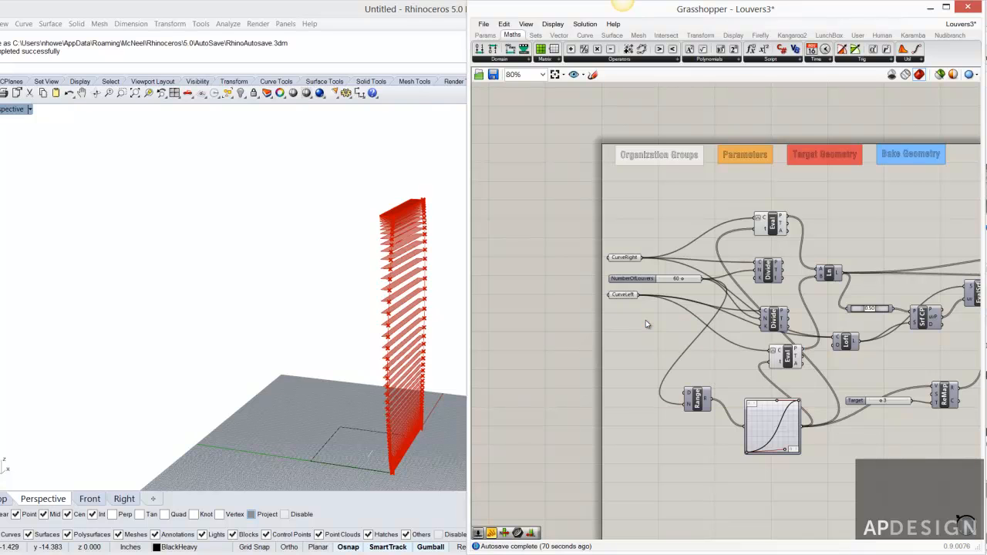
mouse_move(863, 411)
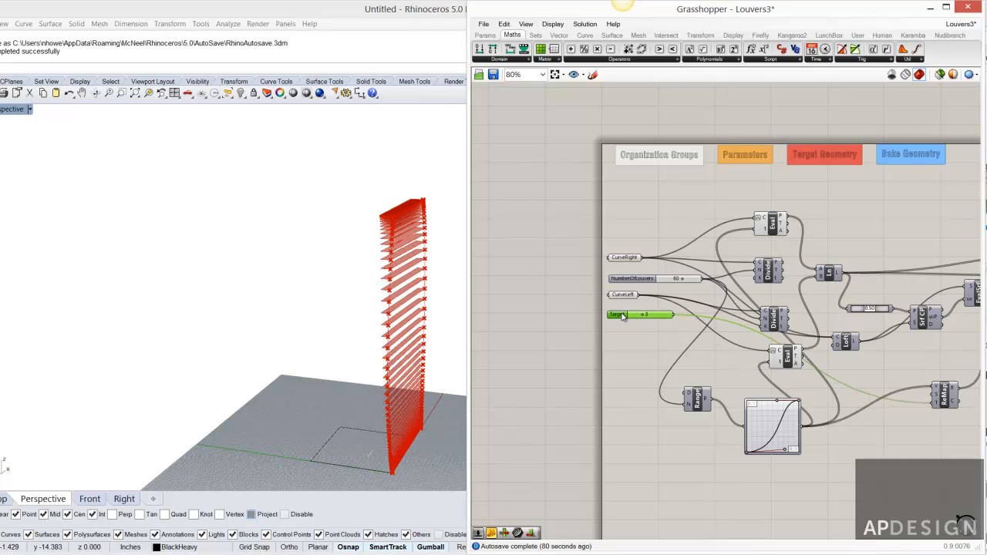
Rename the value-3 depth slider to DepthMaximum and position it among the inputs.
right_click(624, 314)
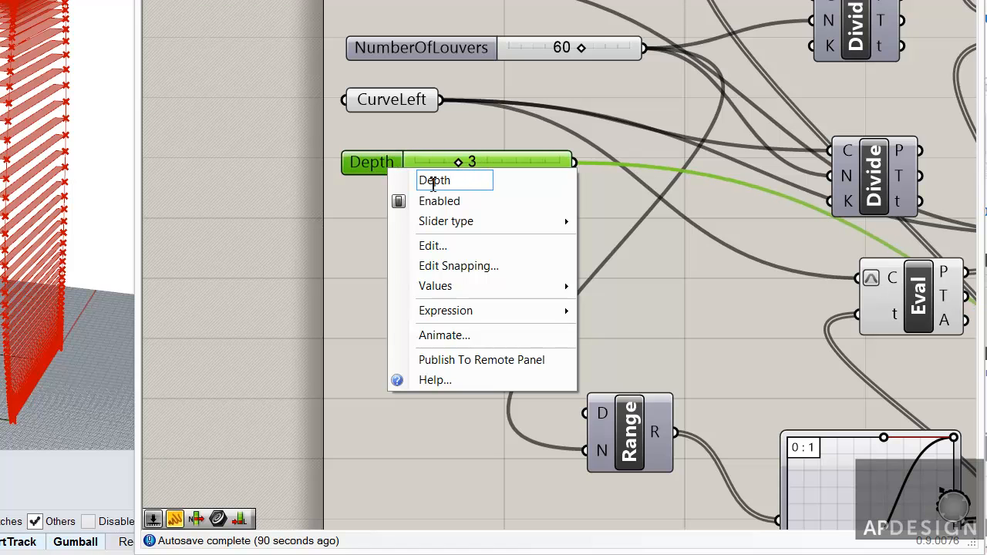
type("Maximum")
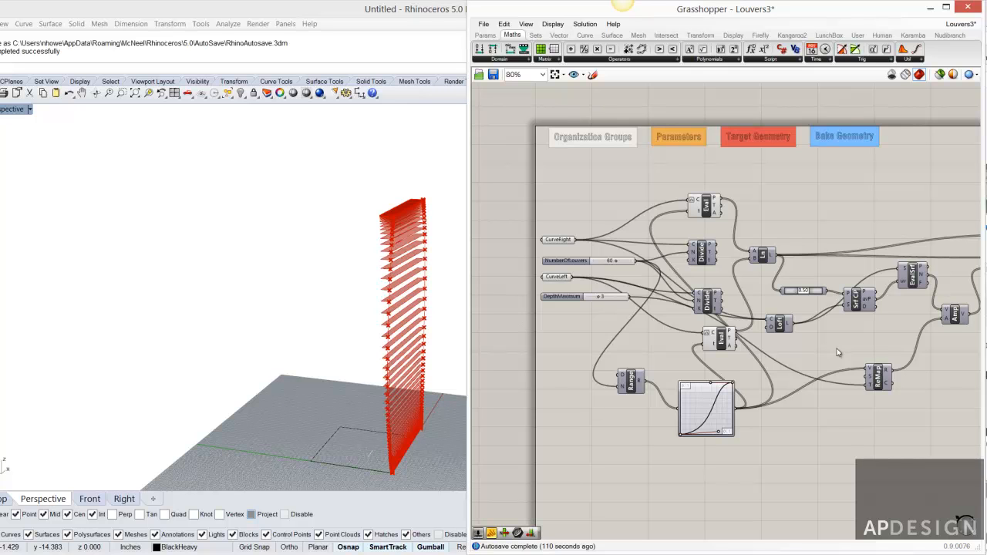
mouse_move(563, 291)
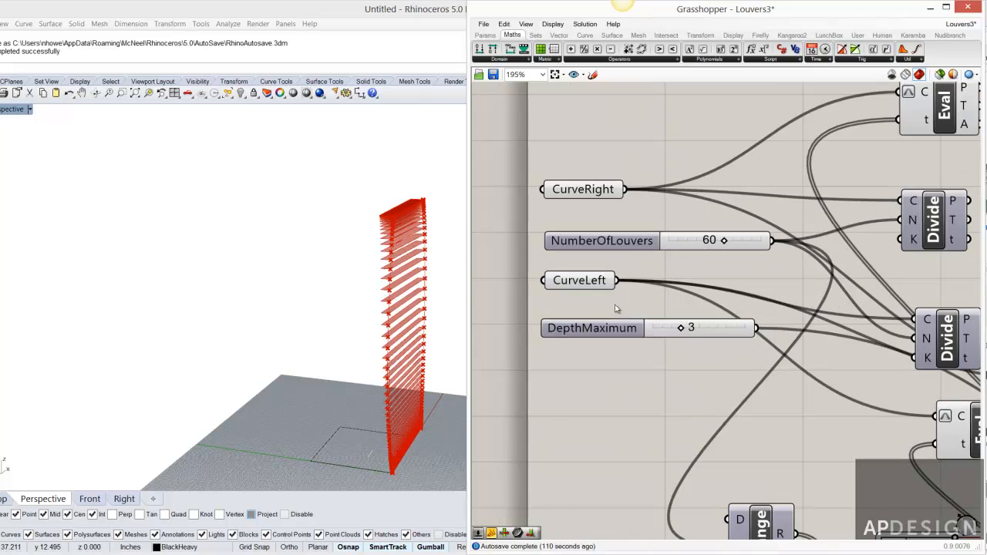
mouse_move(640, 289)
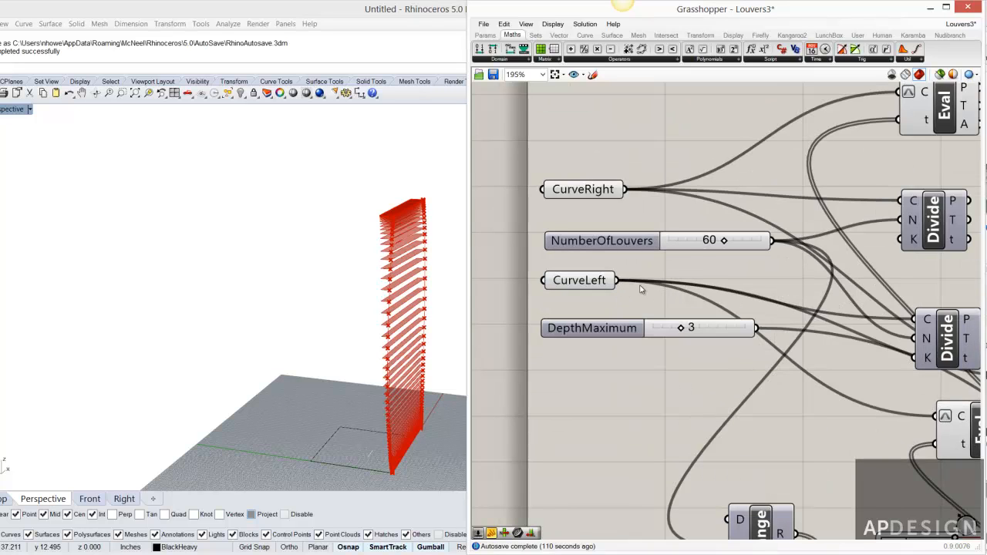
left_click(578, 280)
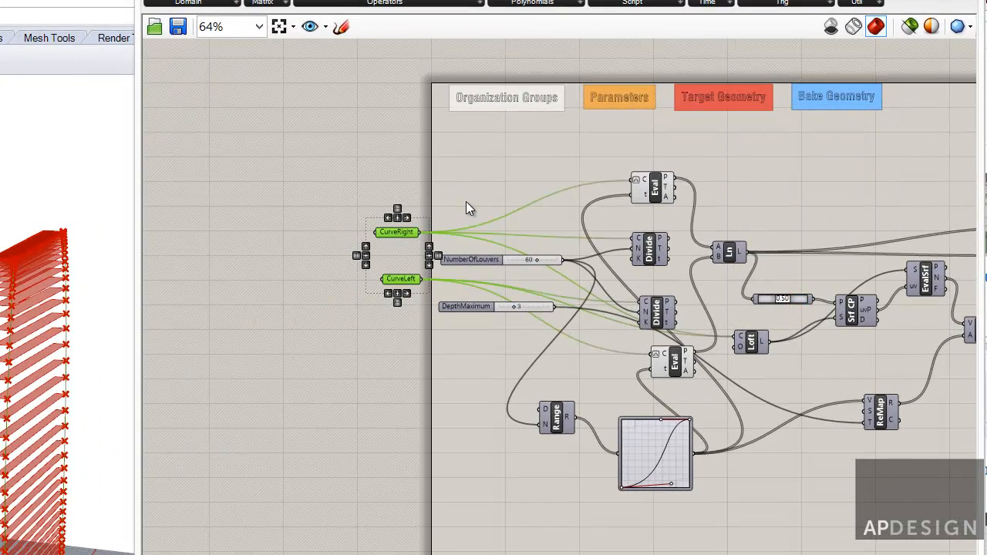
Group CurveRight and CurveLeft and make the Parameters orange the default group colour.
left_click(397, 254)
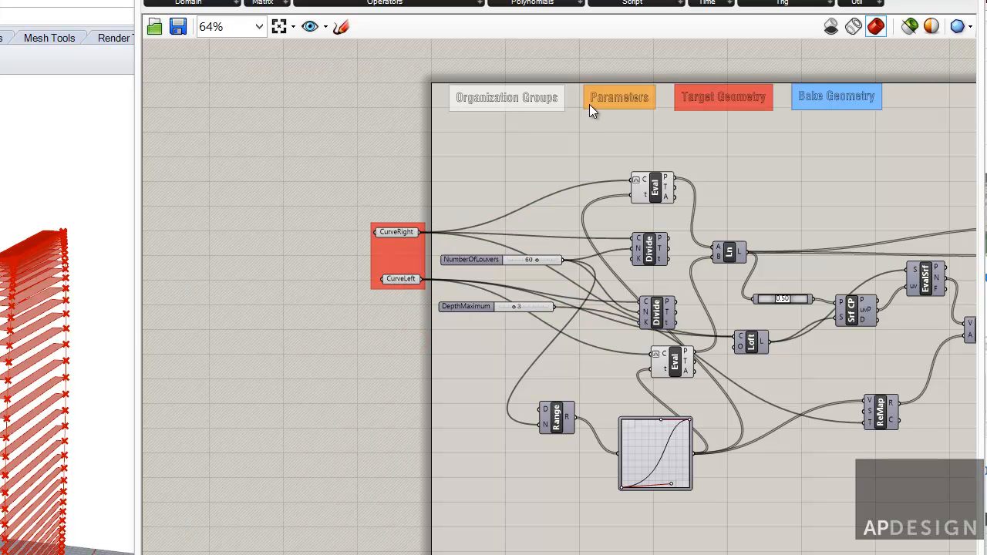
left_click(619, 97)
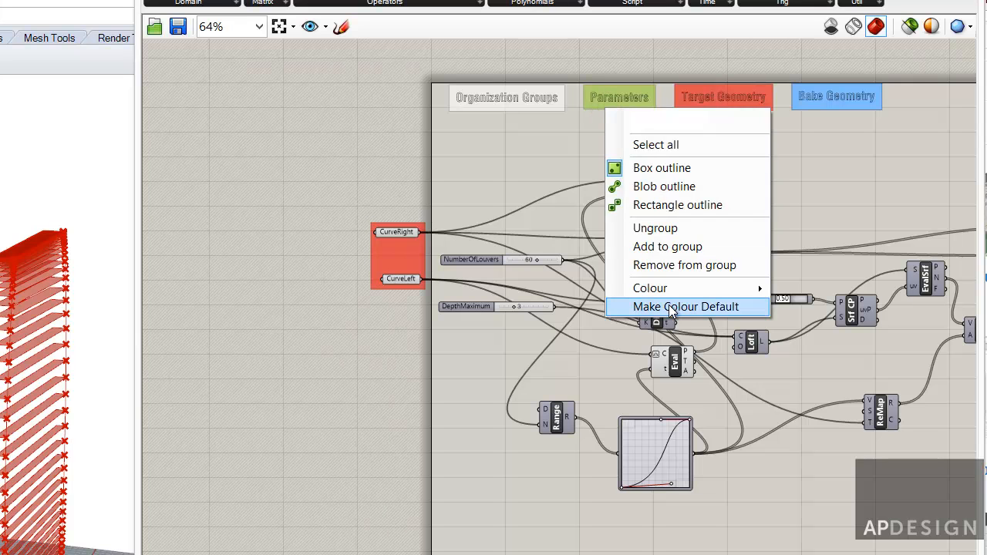
left_click(685, 306)
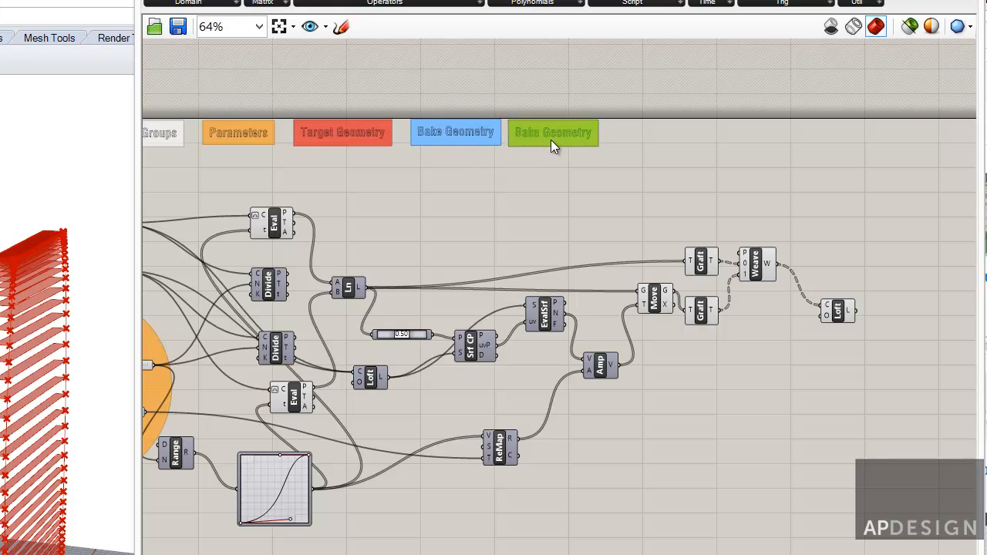
Retitle the green label copy 'Important Geometry' and pick a new group colour.
left_click(552, 132)
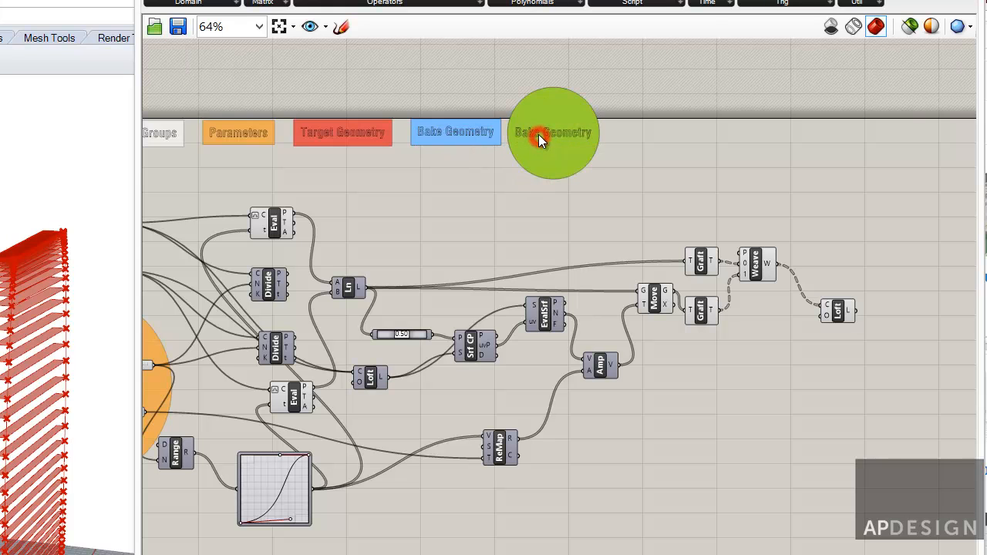
double_click(553, 132)
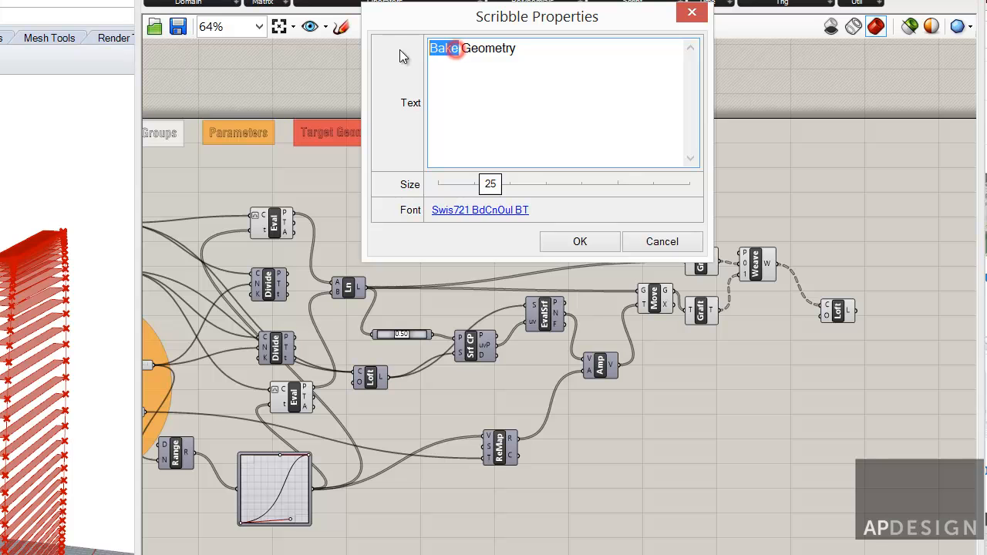
type("Important")
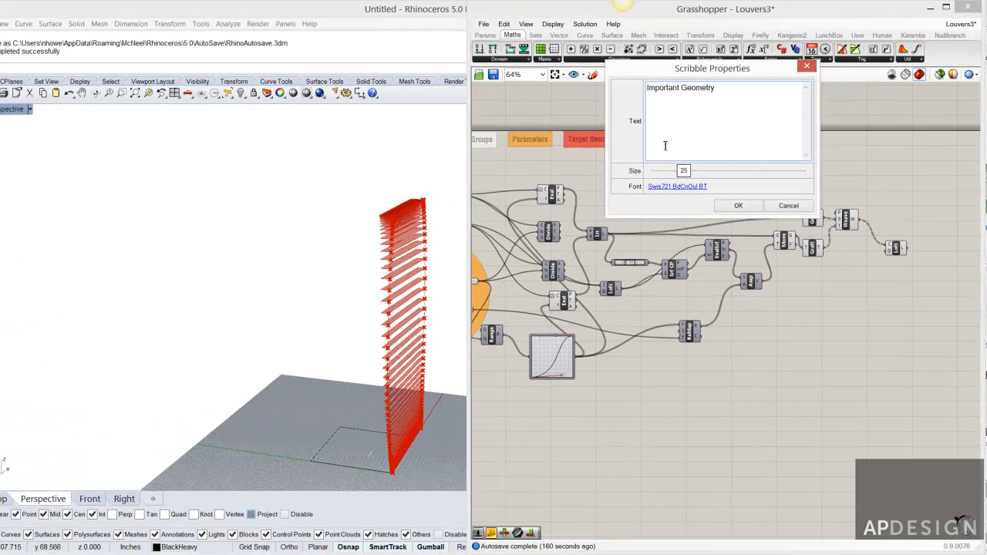
left_click(738, 206)
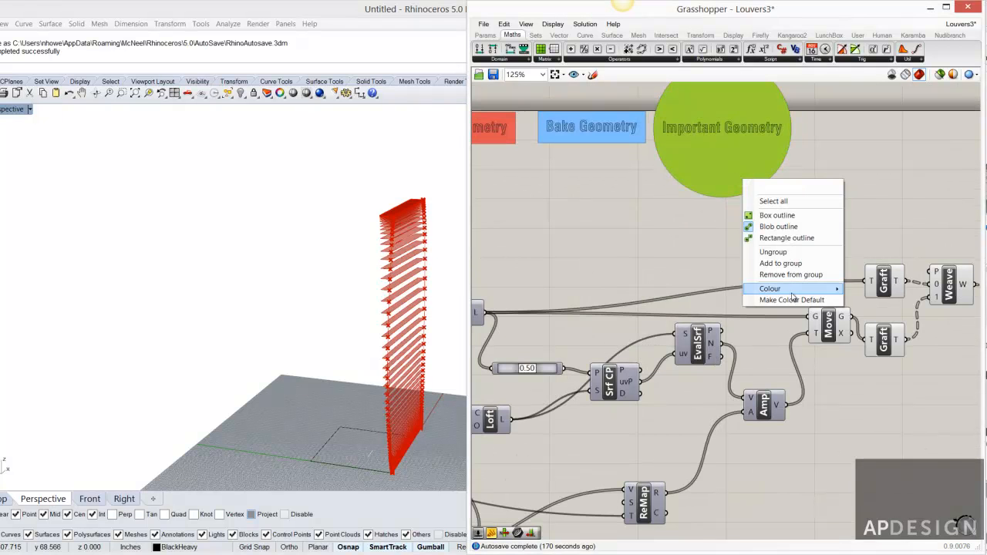
left_click(770, 288)
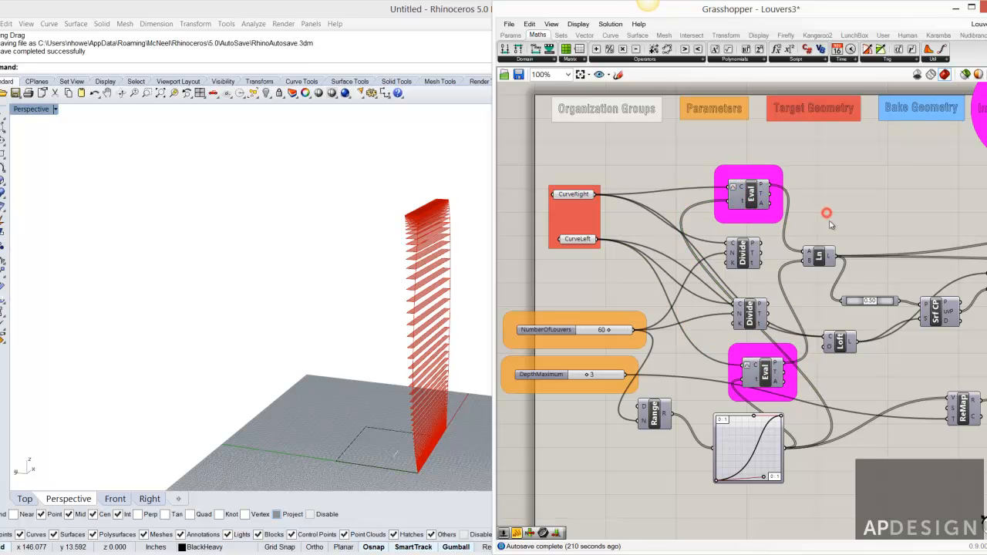
Group the two Divide components and the magenta Eval groups into one green group.
scroll("down", 3)
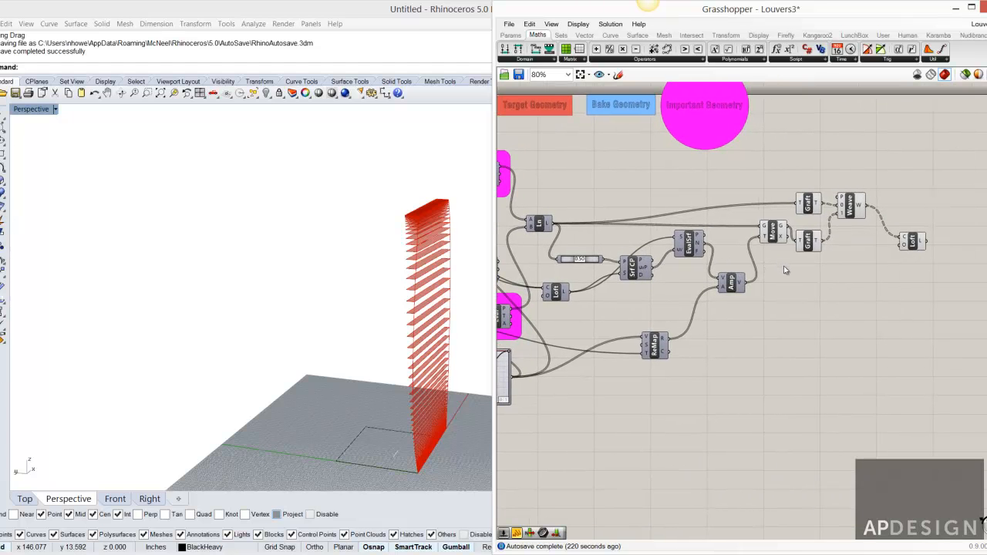
scroll("down", 3)
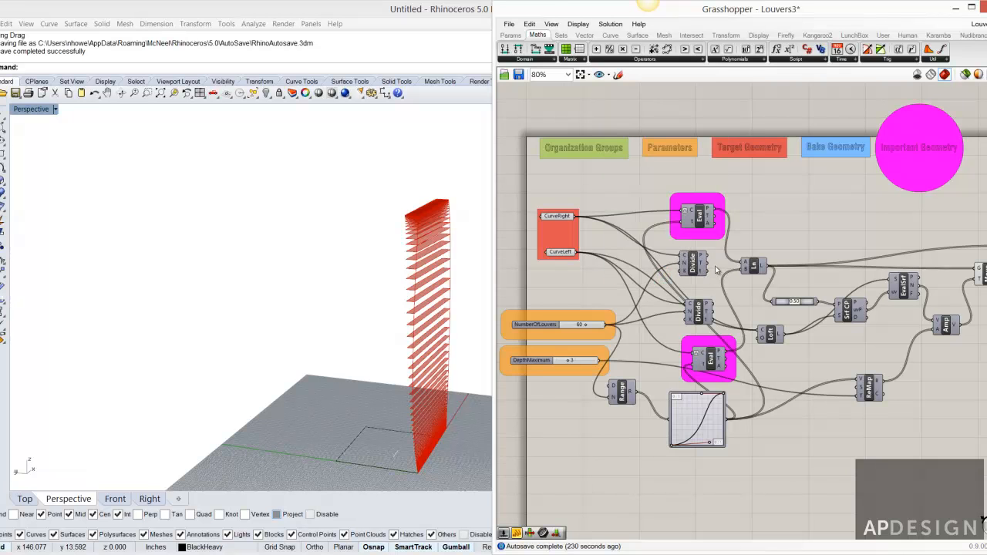
scroll("down", 3)
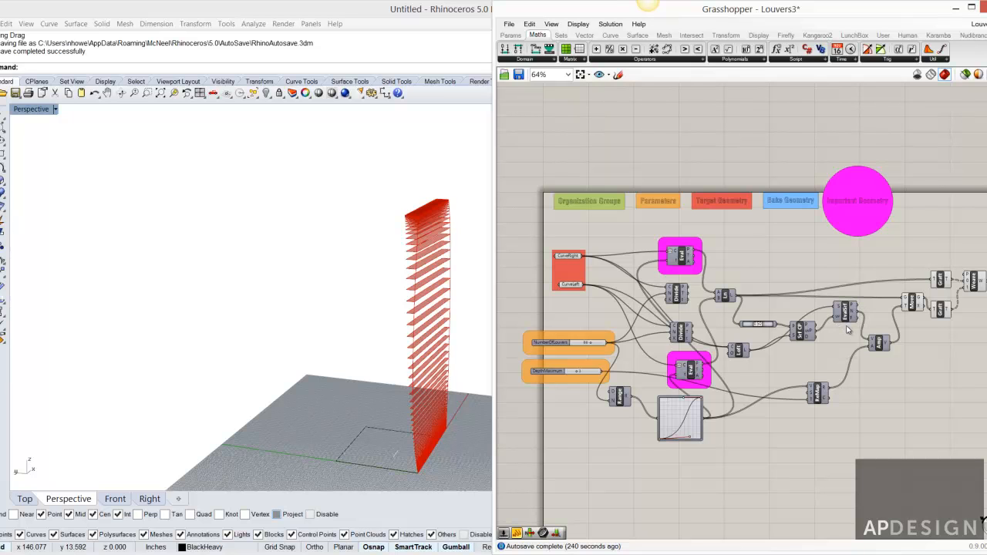
mouse_move(762, 376)
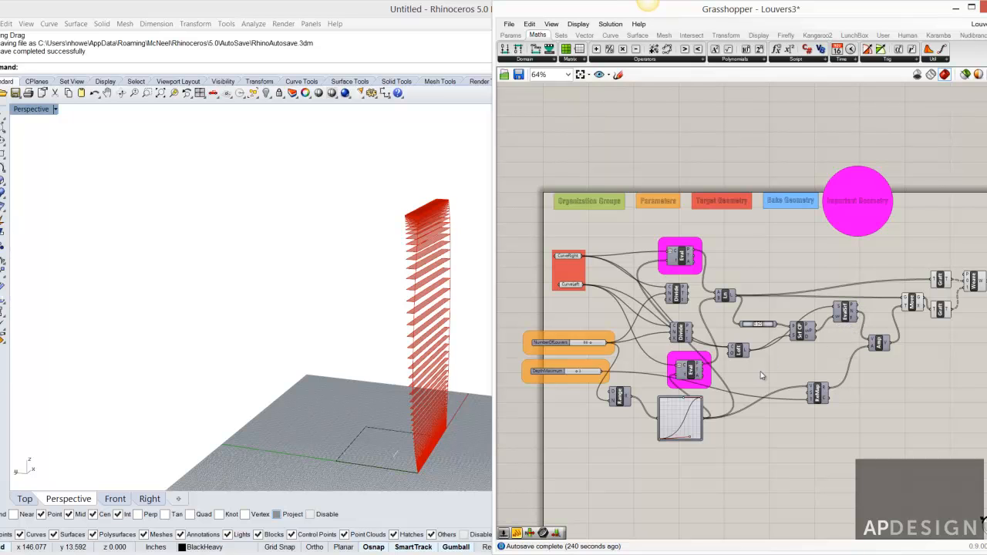
left_click_drag(647, 257, 951, 430)
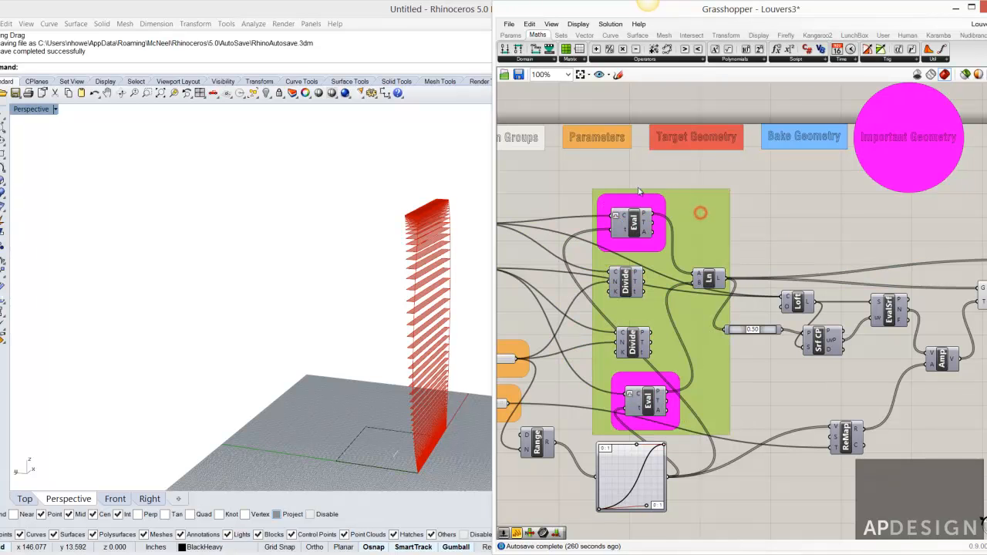
Add a 'Define Louver Height' scribble and include it in the green group.
left_click(577, 24)
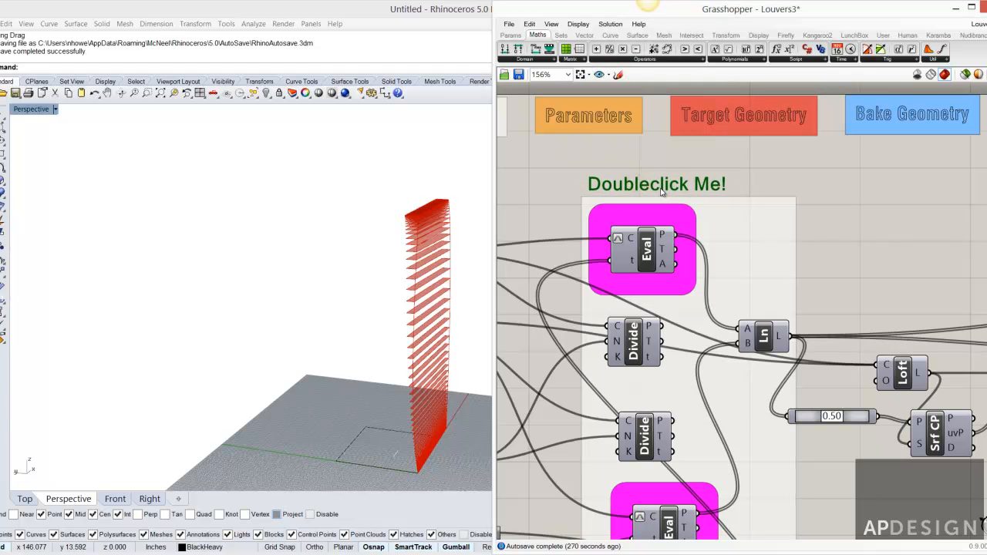
double_click(657, 184)
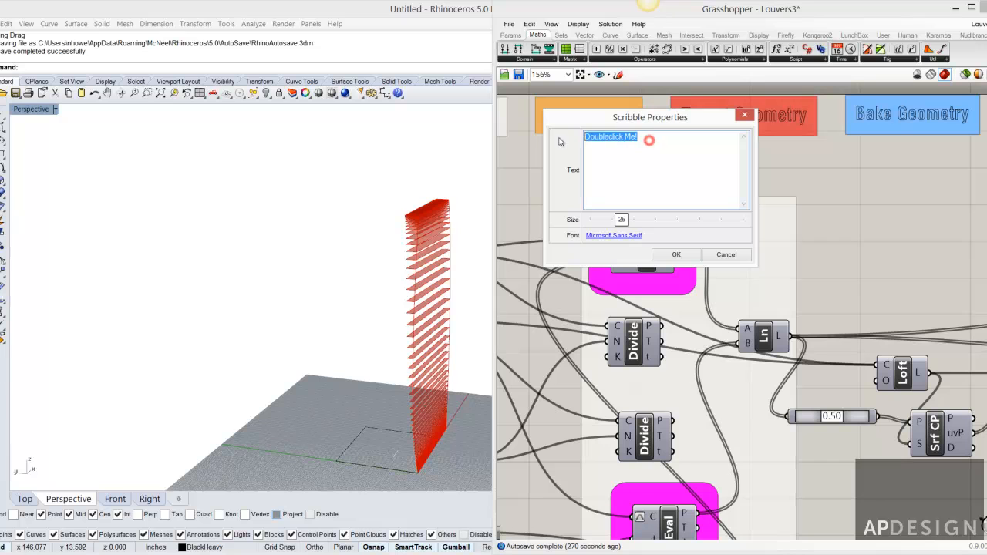
type("Define")
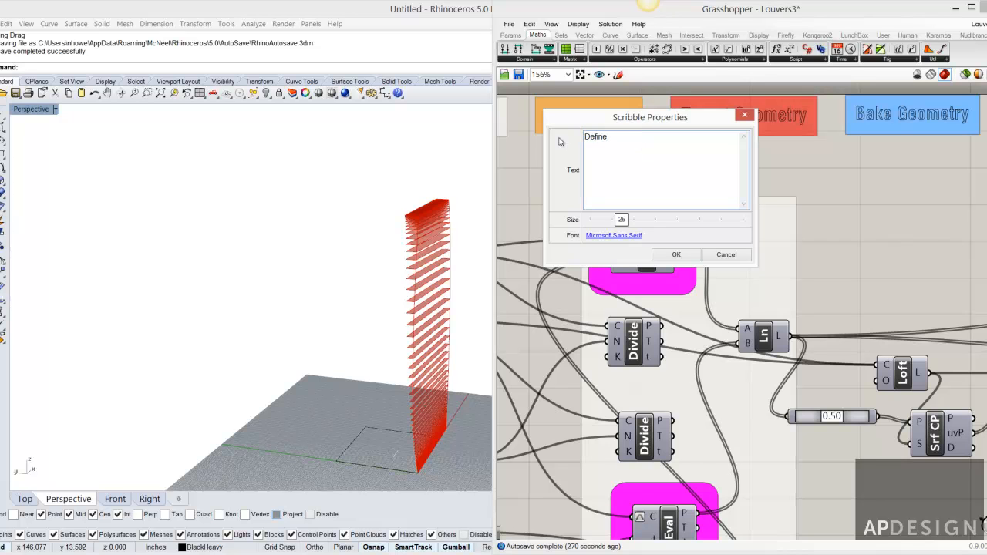
type("Louver")
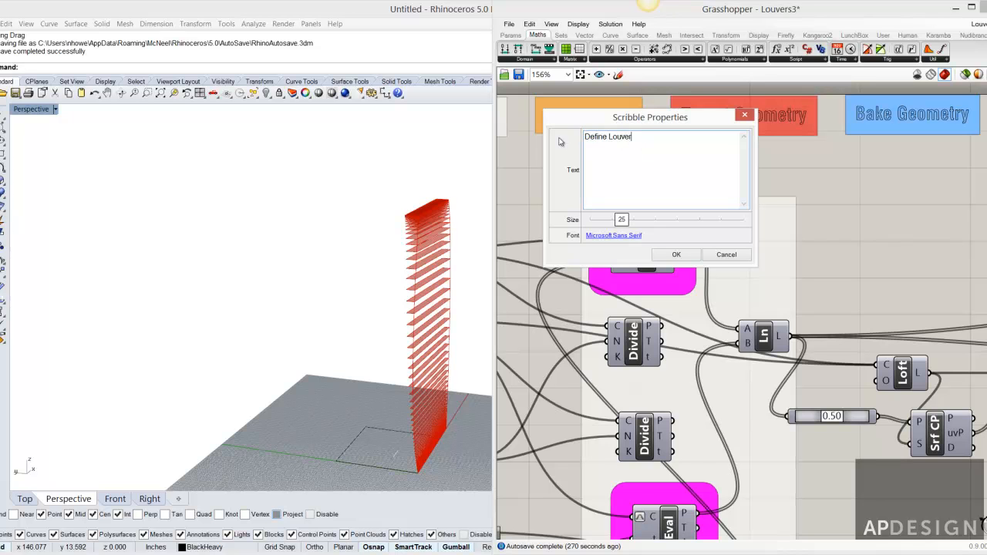
type("Height")
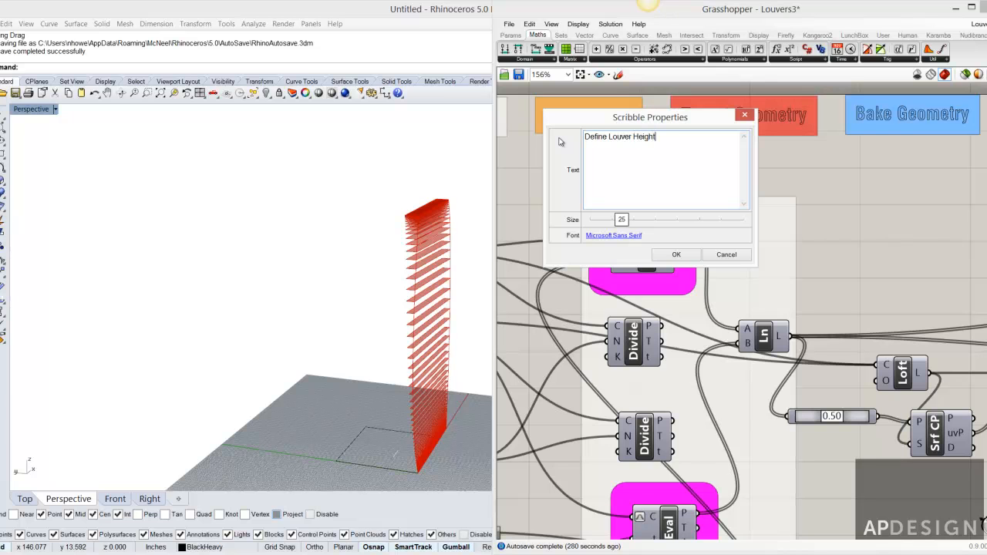
left_click(675, 255)
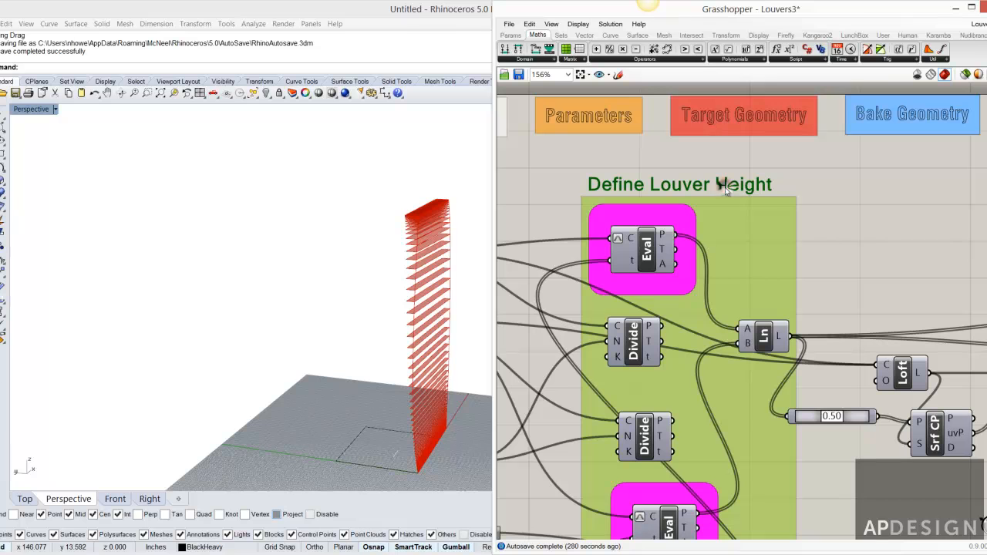
right_click(709, 189)
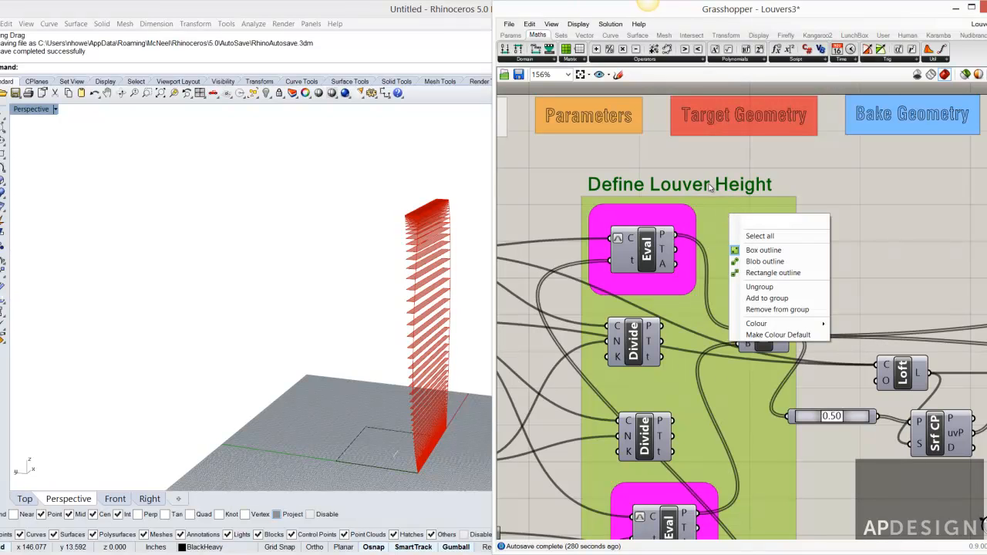
mouse_move(776, 309)
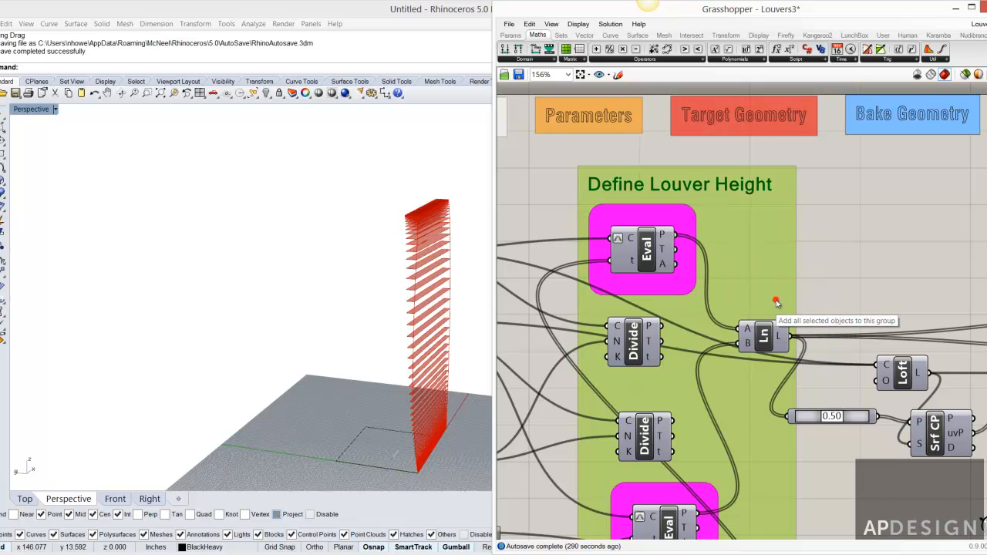
scroll("down", 3)
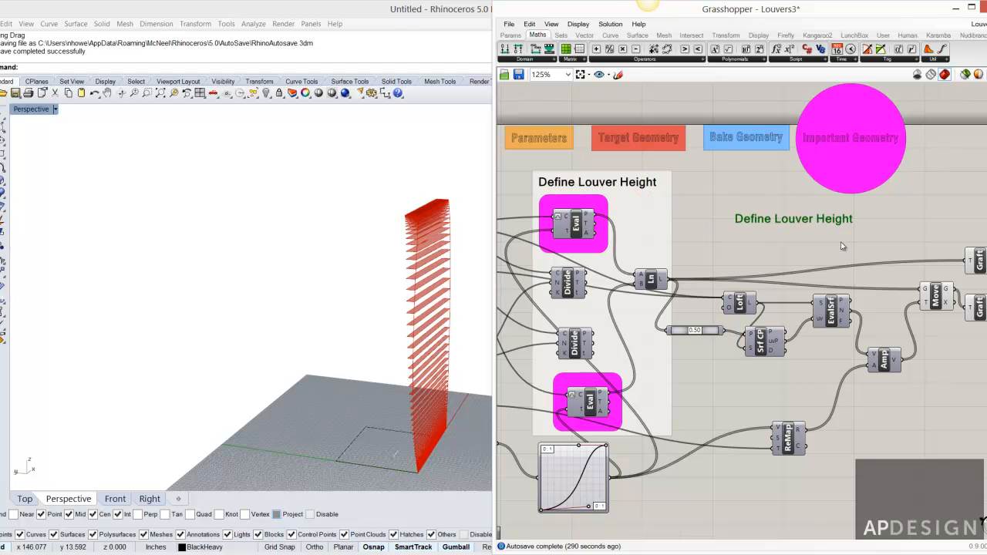
Group the downstream loft, surface-evaluation, move and graft components with the heading copy.
scroll("down", 3)
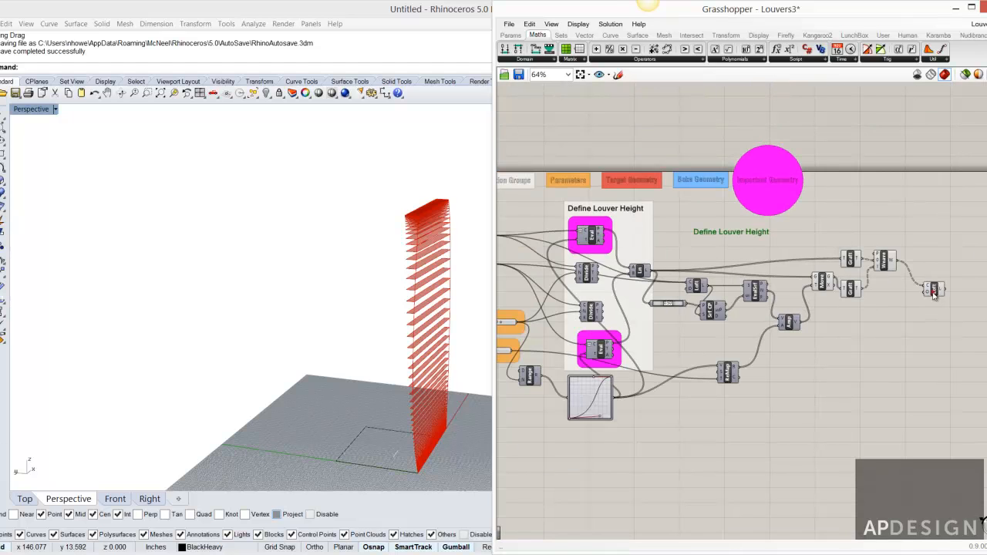
left_click_drag(725, 257, 958, 345)
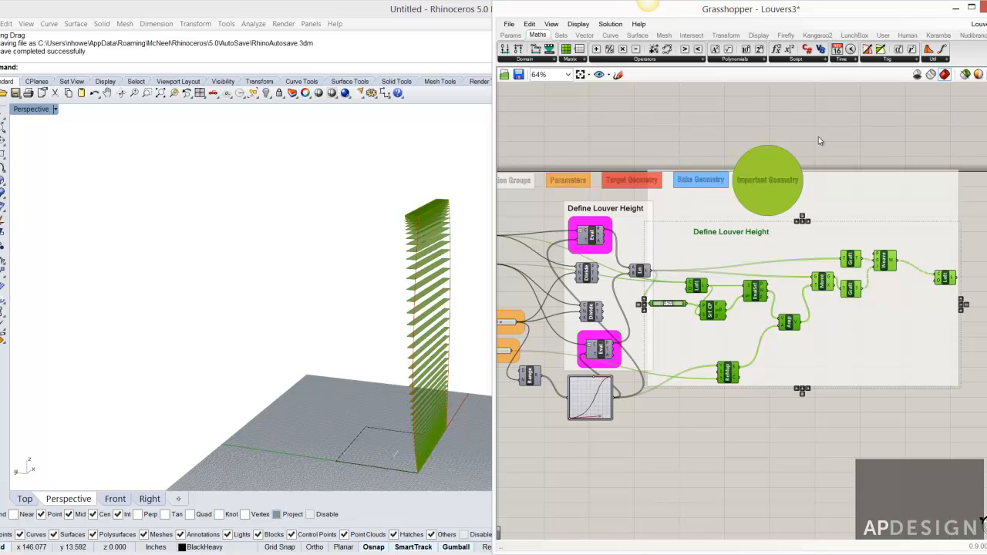
left_click(767, 179)
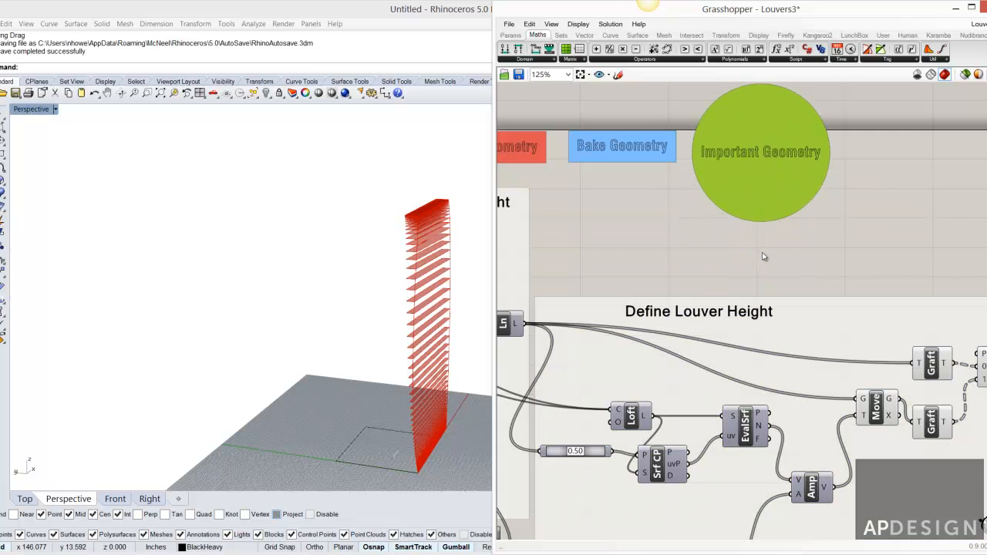
Retitle the copied heading to 'Define Louver Construction'.
scroll("down", 3)
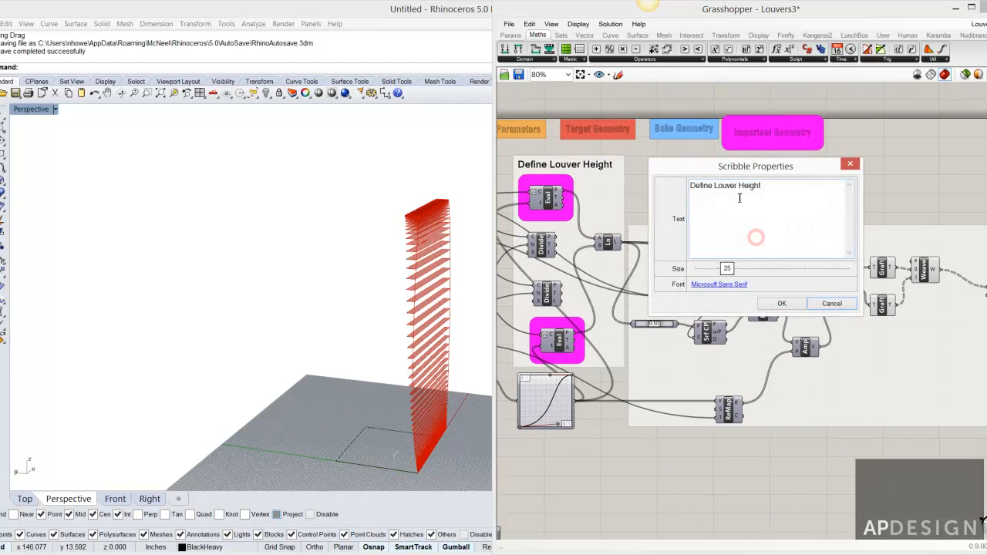
double_click(749, 185)
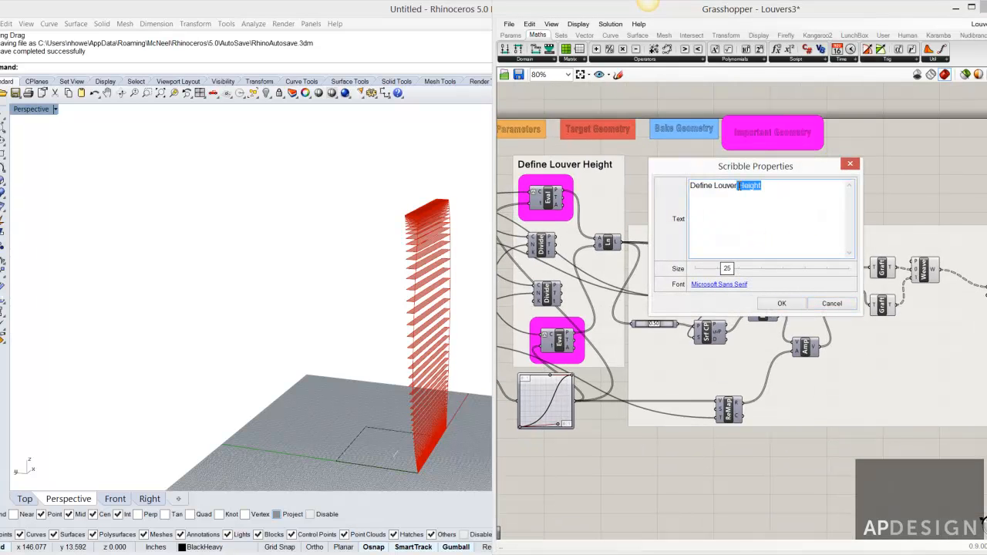
type("Constr")
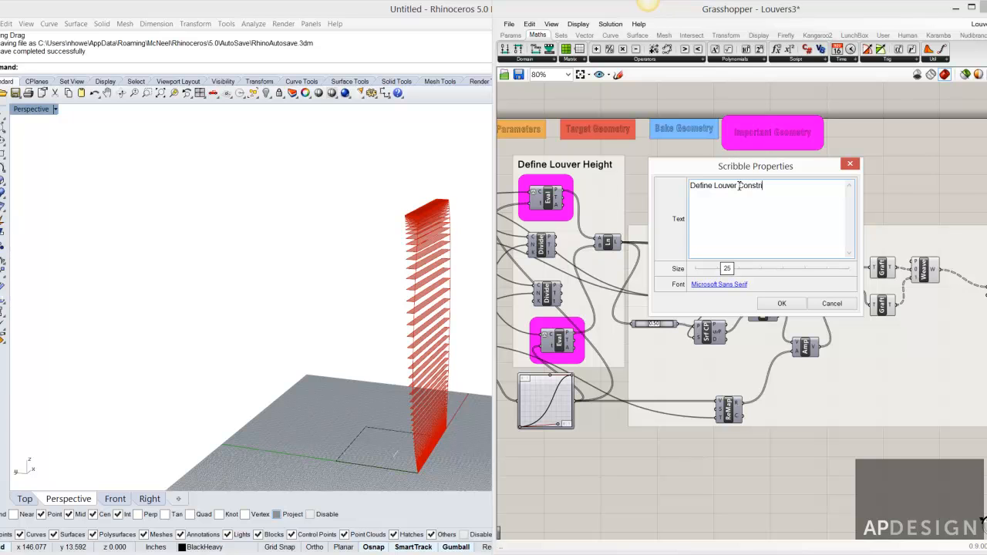
type("uction")
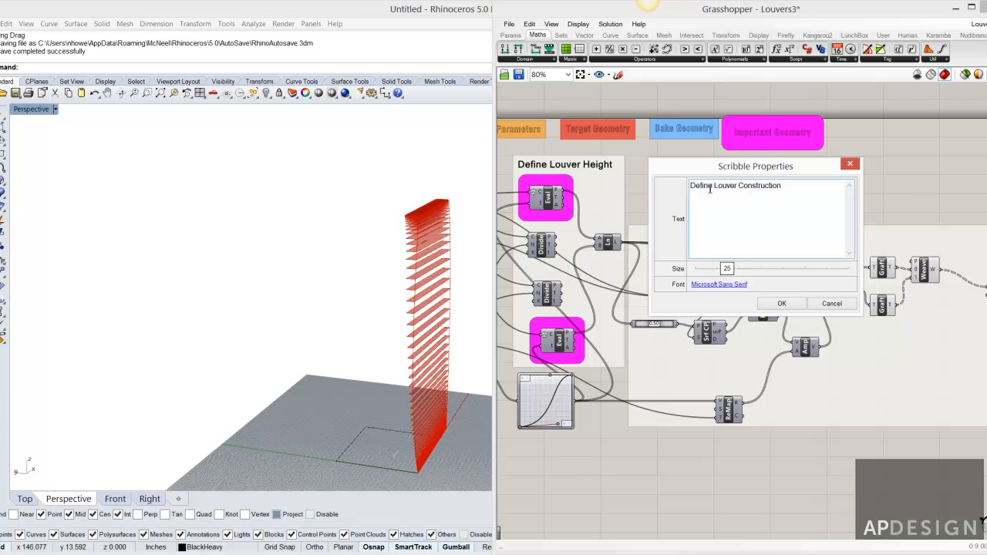
left_click(781, 303)
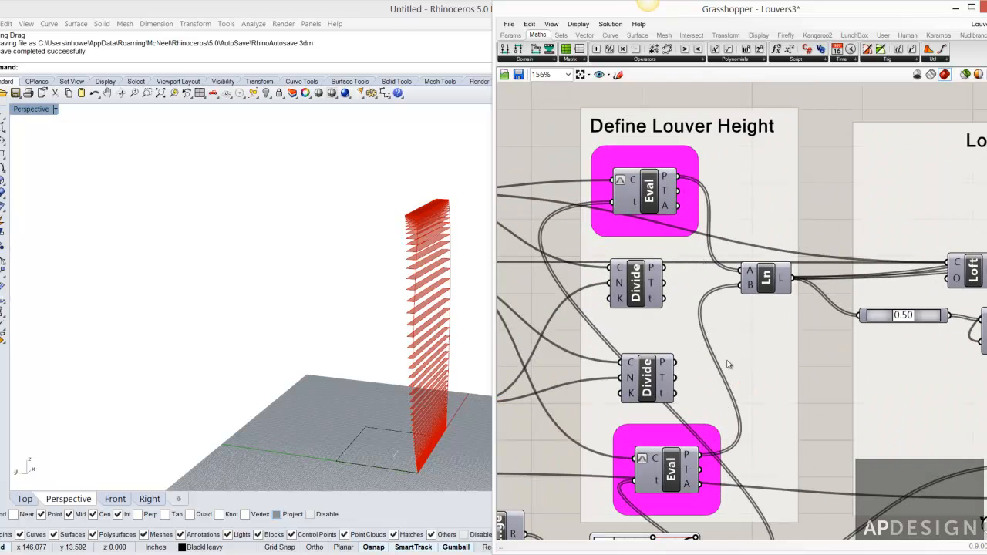
Save the Louvers3 definition with File > Save Document.
scroll("down", 3)
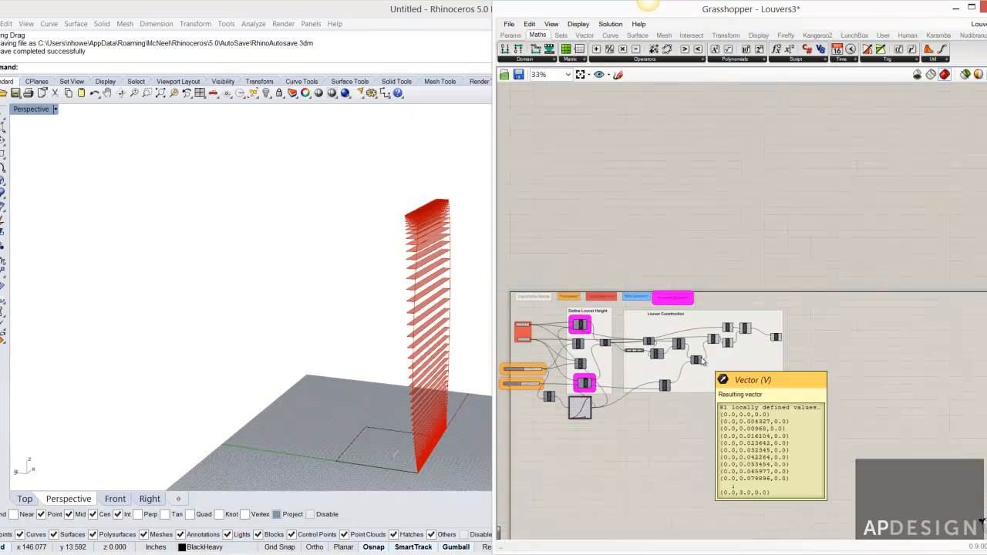
scroll("down", 3)
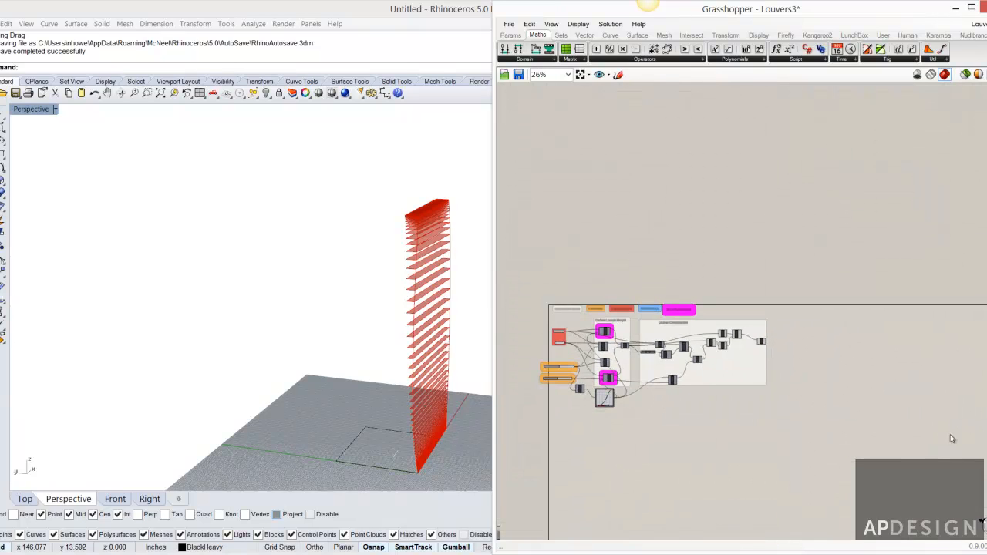
mouse_move(833, 391)
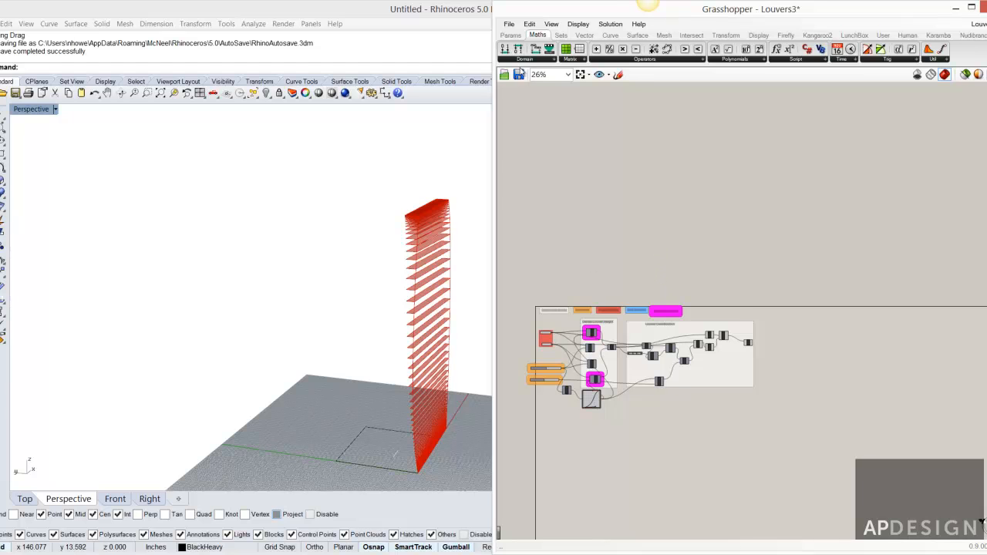
left_click(508, 23)
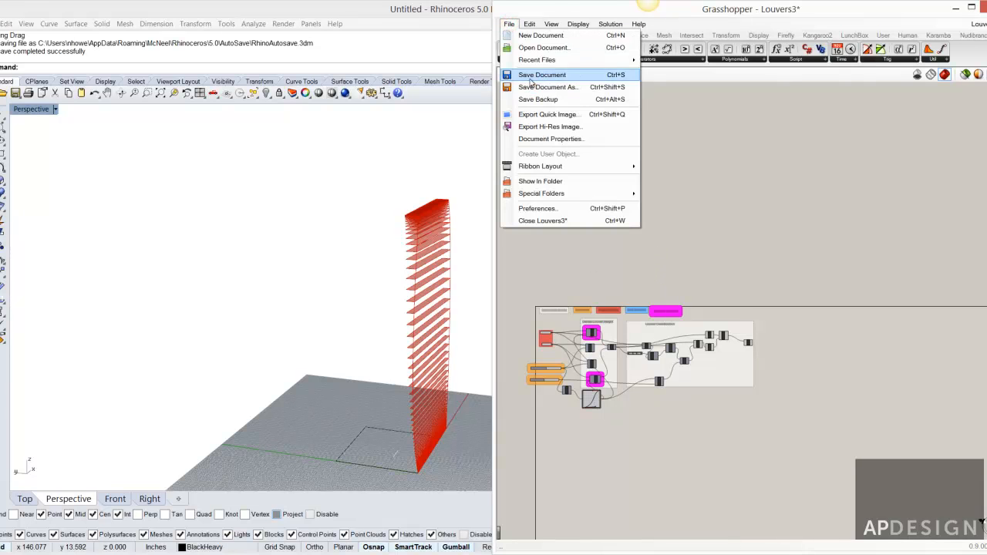
left_click(542, 75)
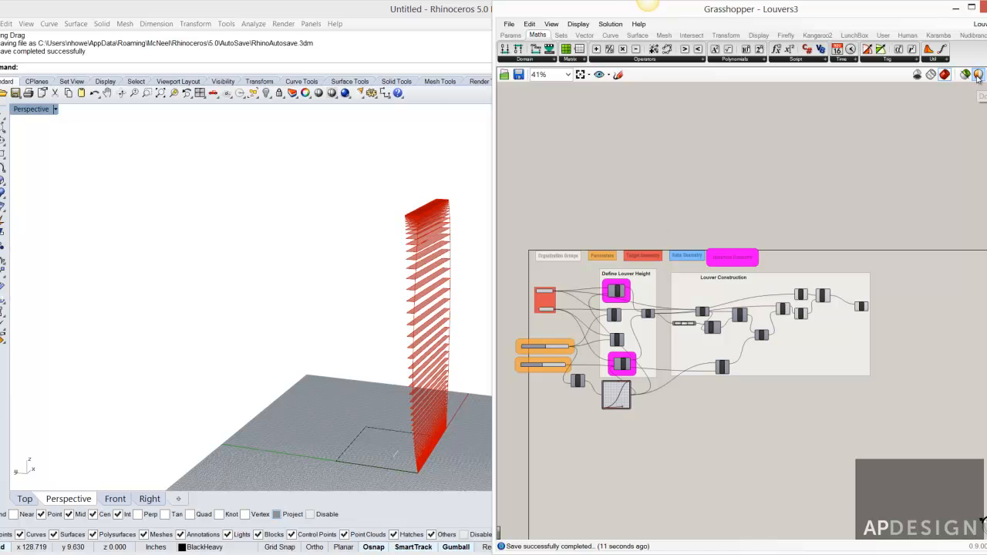
Set document preview colours to blue for normal and dark red for selected geometry.
left_click(979, 74)
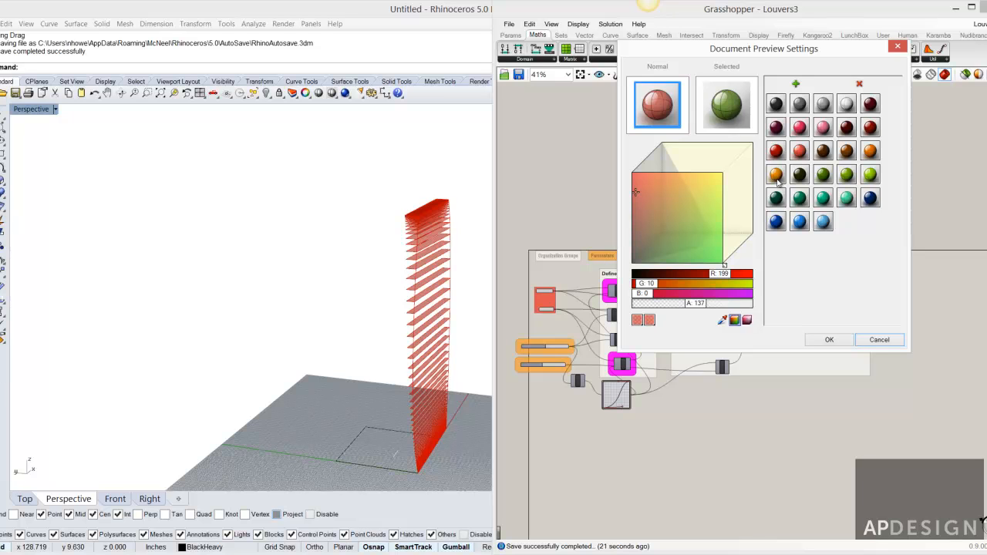
mouse_move(790, 206)
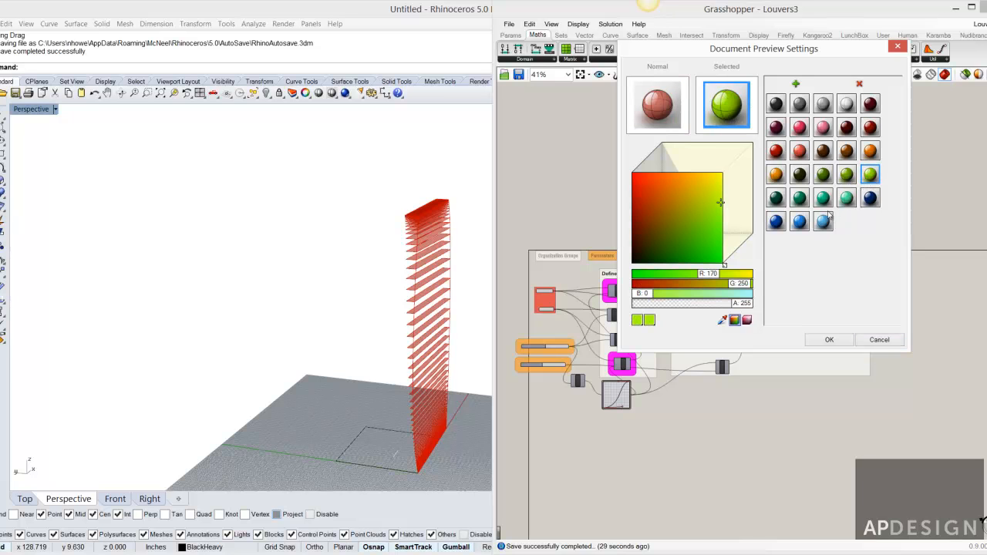
left_click(657, 104)
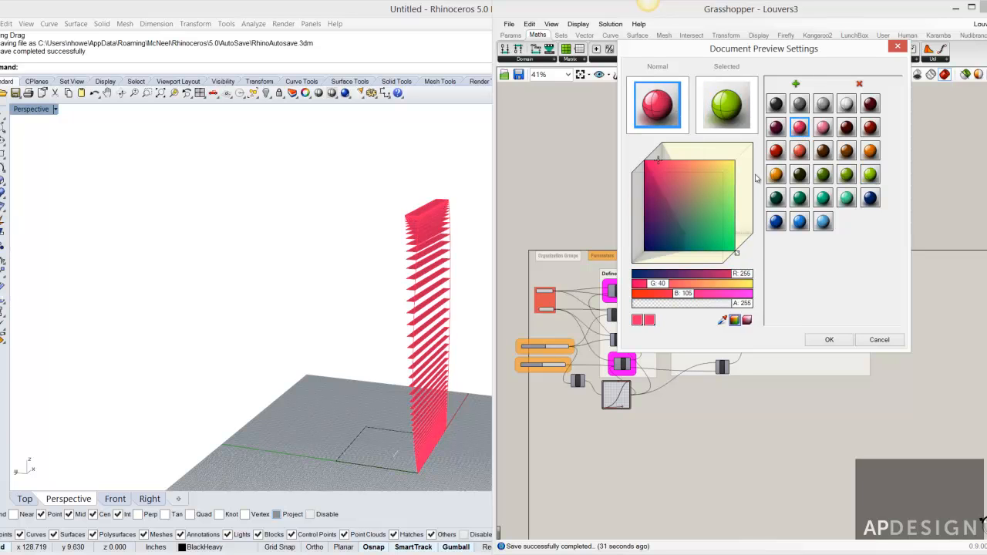
left_click(726, 104)
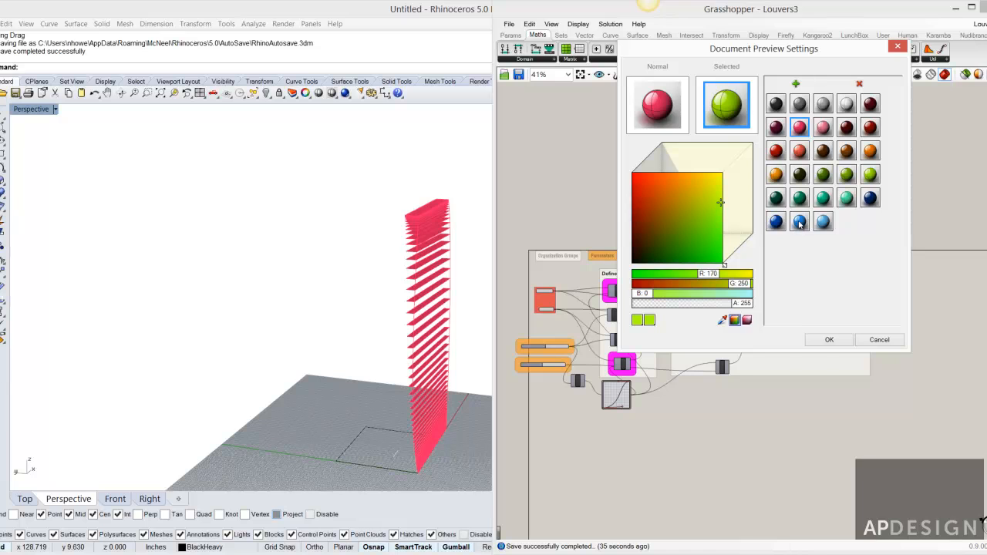
left_click(800, 222)
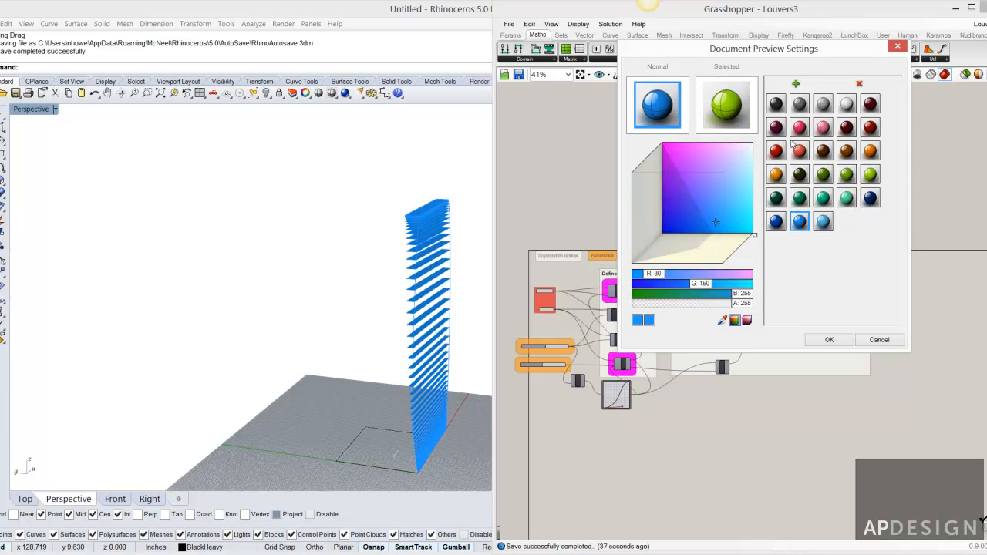
left_click(870, 126)
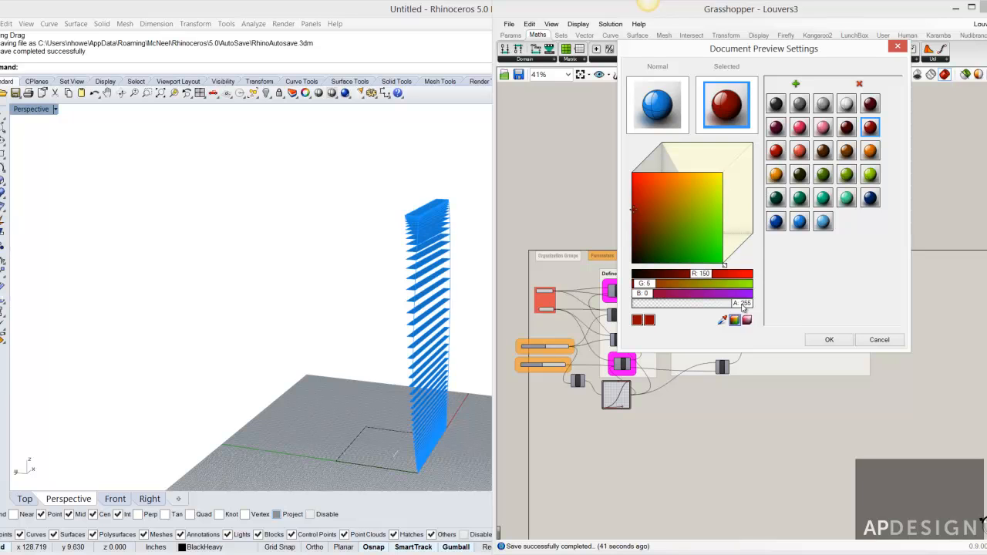
left_click(657, 105)
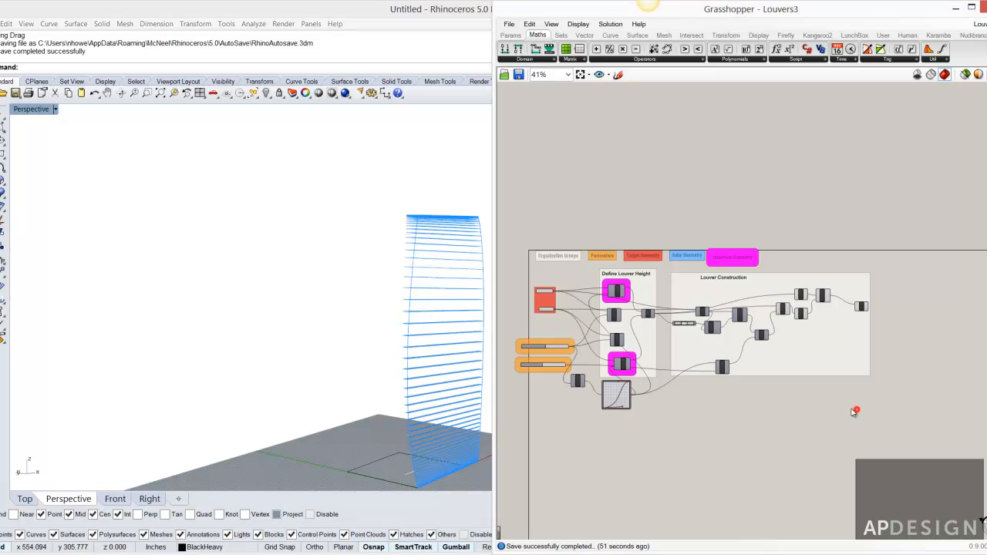
Delete the louver components, leaving the five label groups, and save as GrasshopperTemplate.
left_click_drag(522, 288, 892, 404)
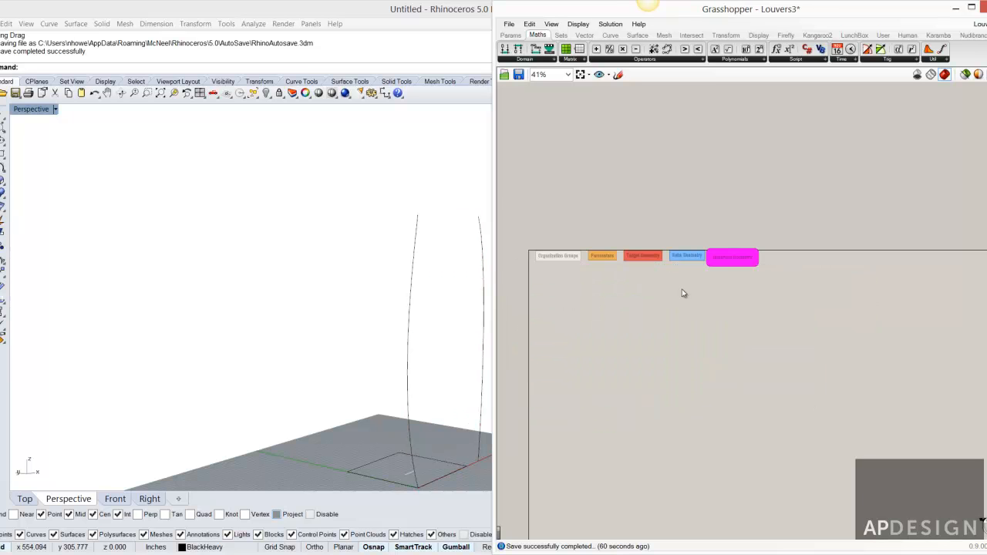
left_click(509, 24)
type("Grasshop")
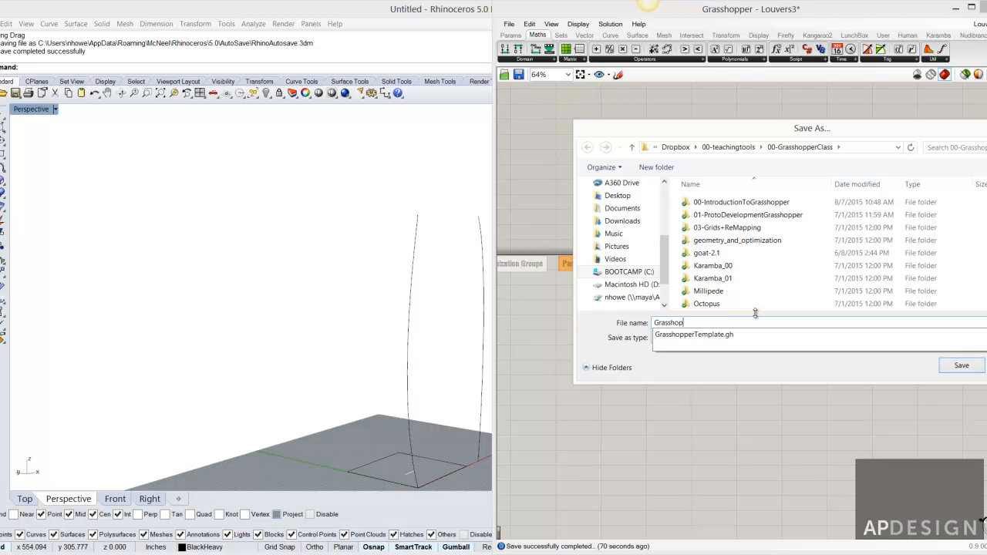
left_click(961, 365)
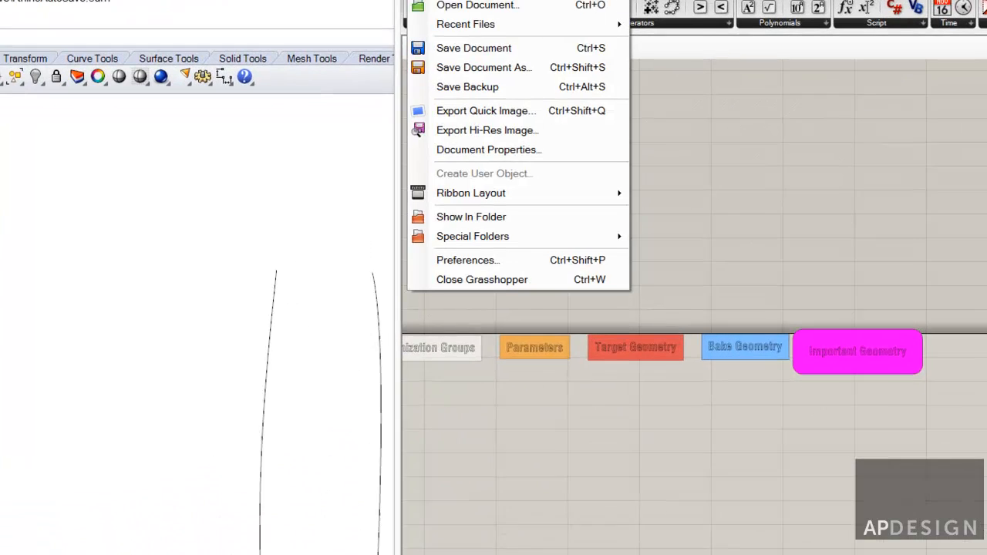
left_click(467, 260)
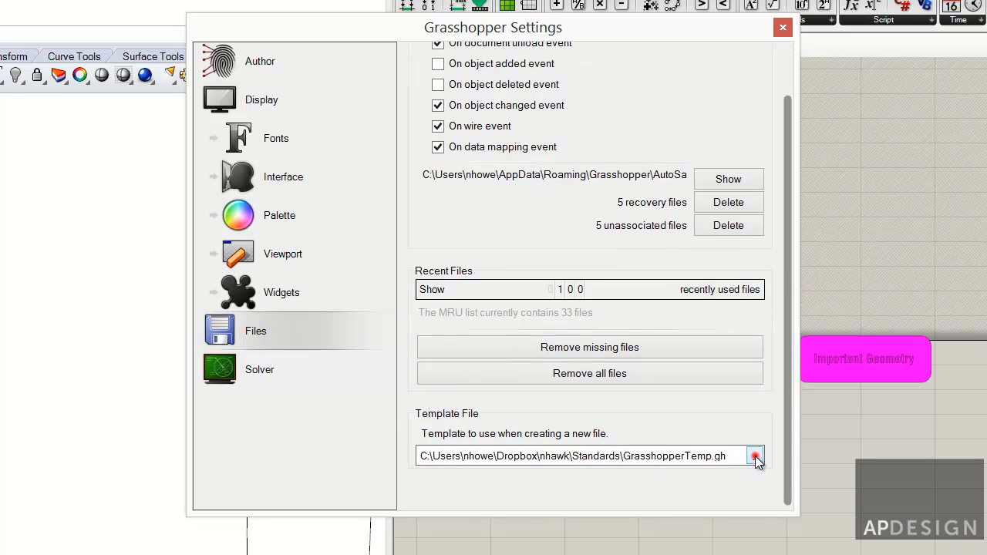
left_click(755, 455)
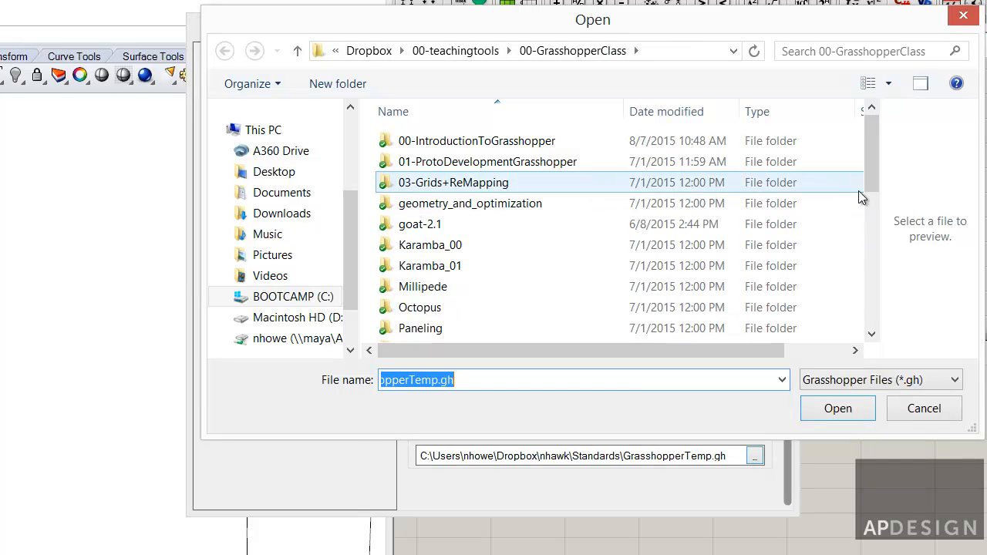
scroll("down", 3)
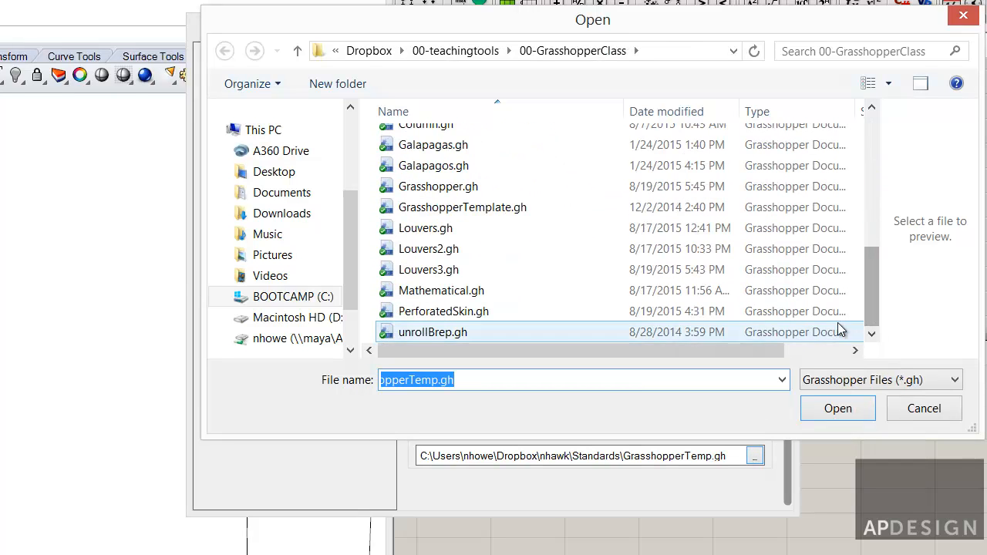
left_click(462, 207)
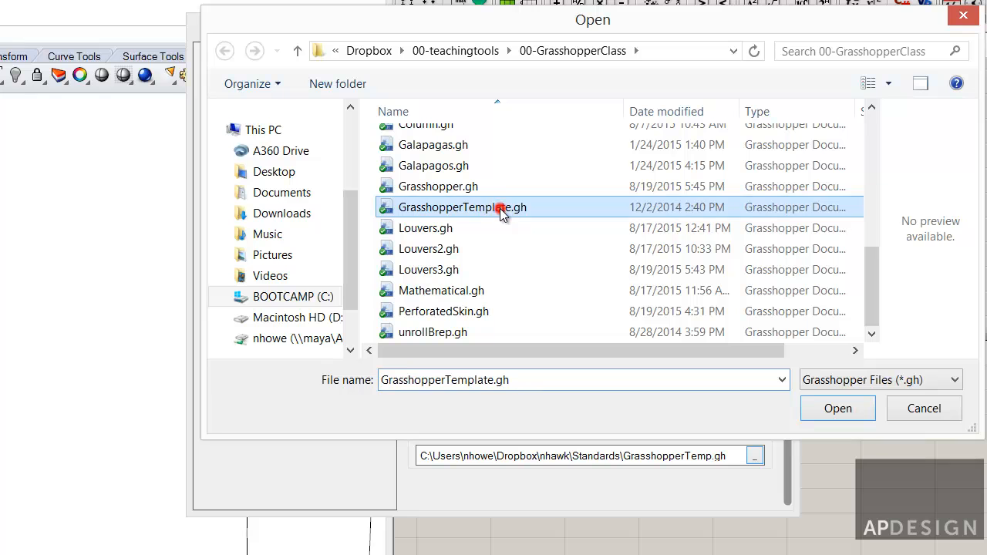
left_click(437, 186)
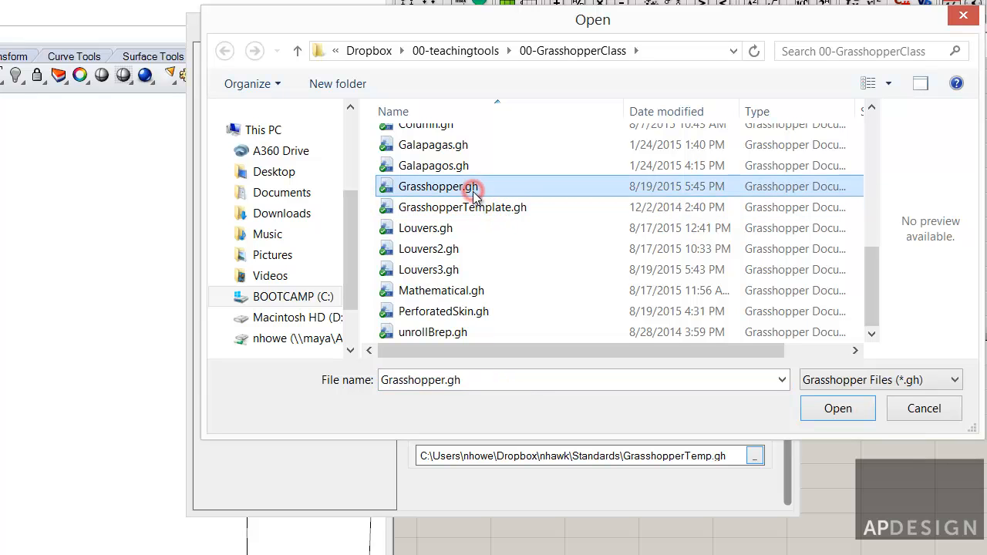
mouse_move(691, 375)
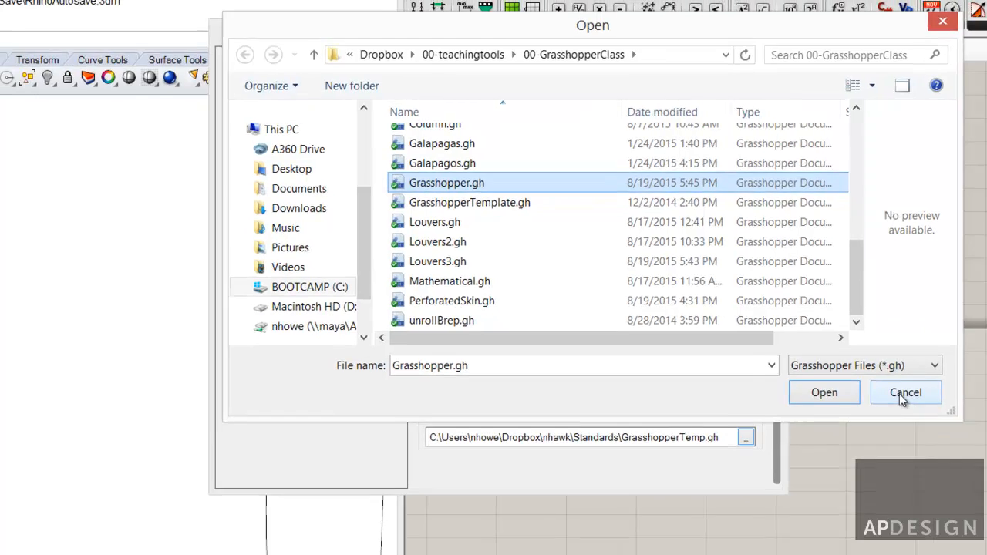
left_click(906, 392)
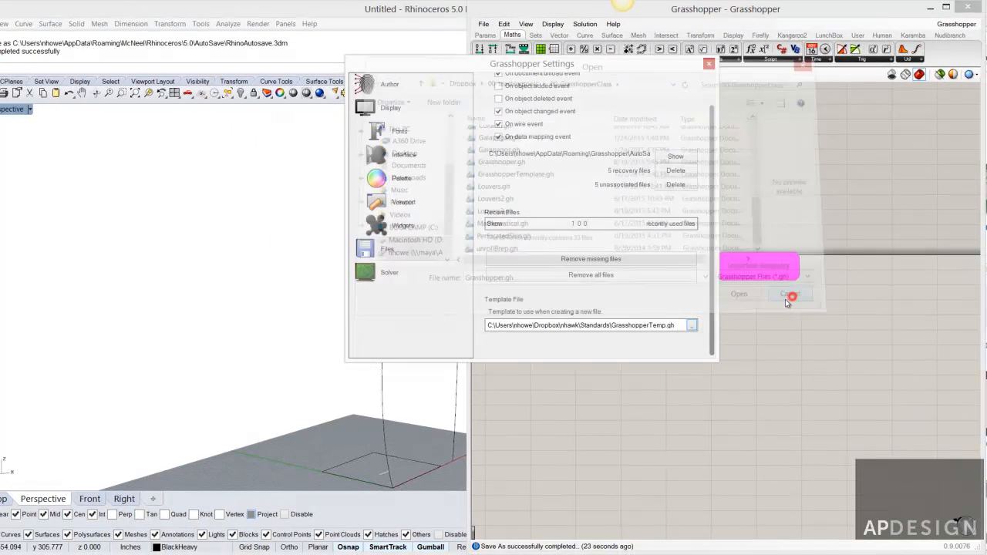
left_click(791, 294)
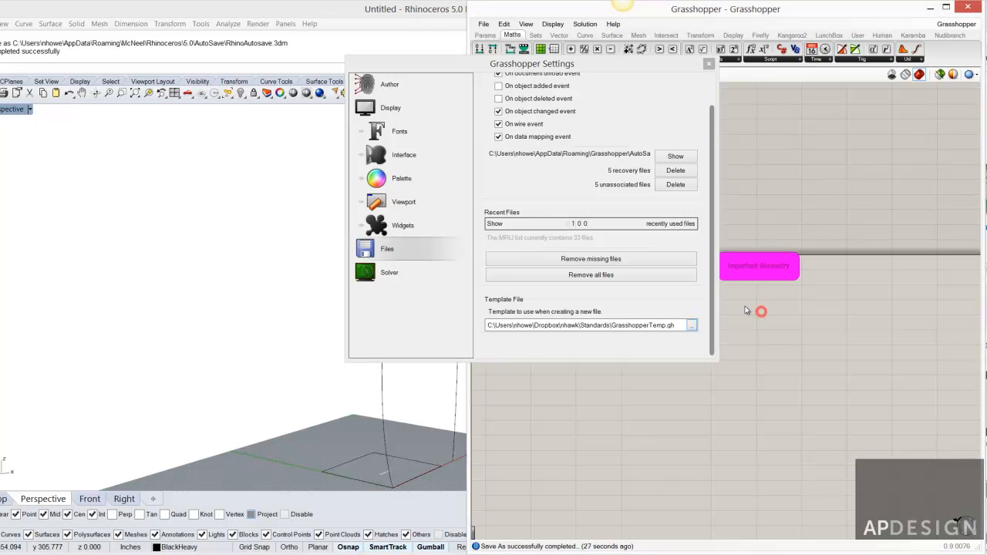
left_click(708, 63)
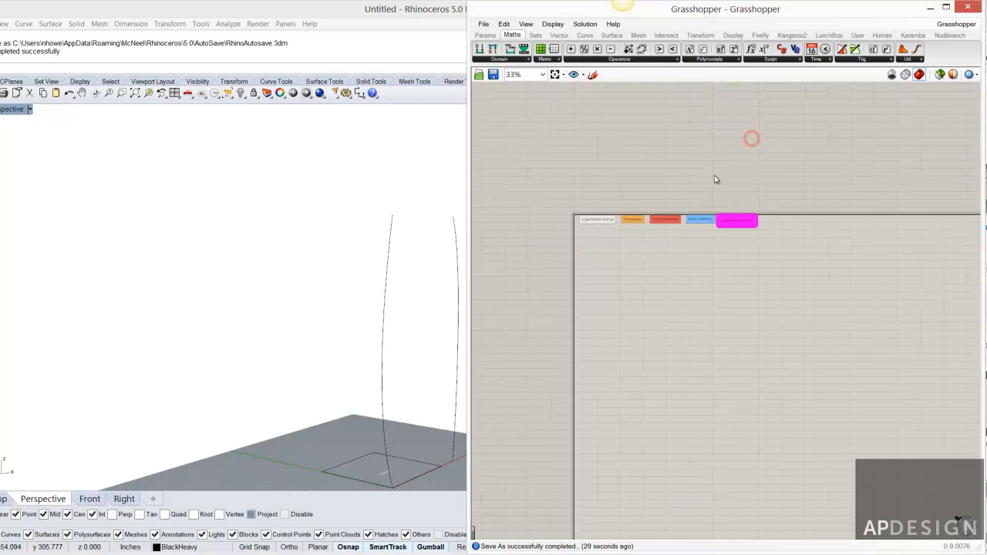